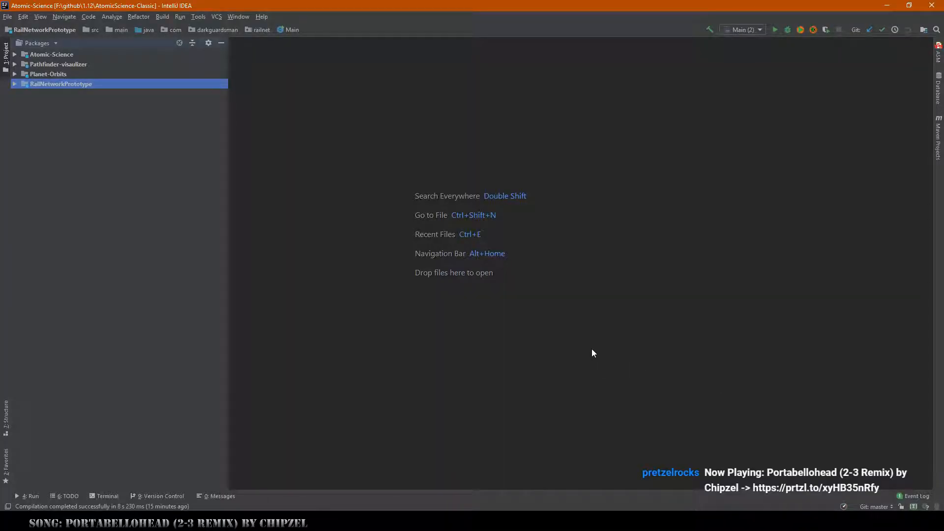
mouse_move(777, 284)
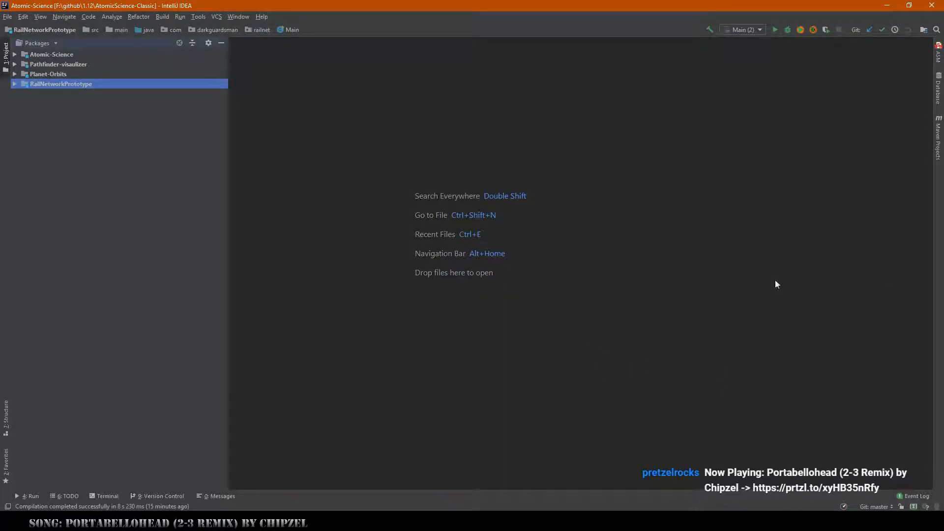
mouse_move(768, 280)
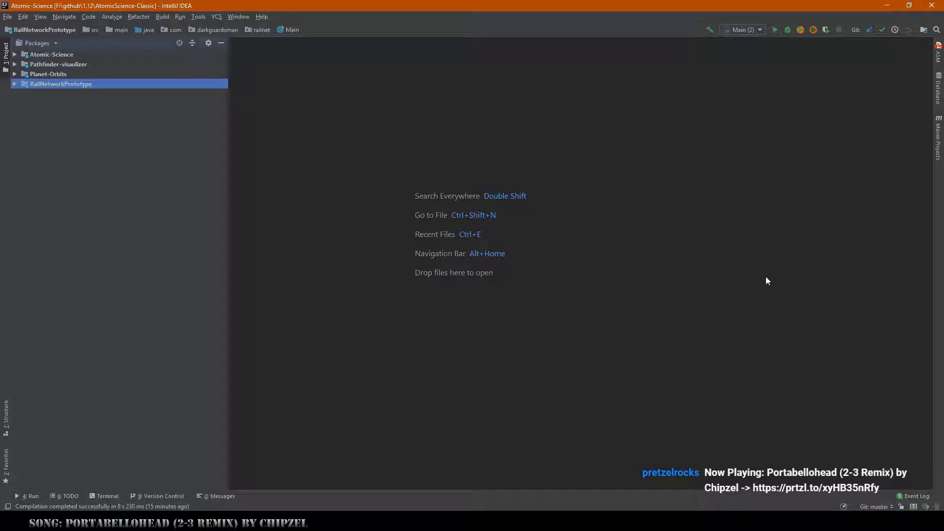
Show the Run menu's run and debug commands for the Main configuration.
left_click(179, 17)
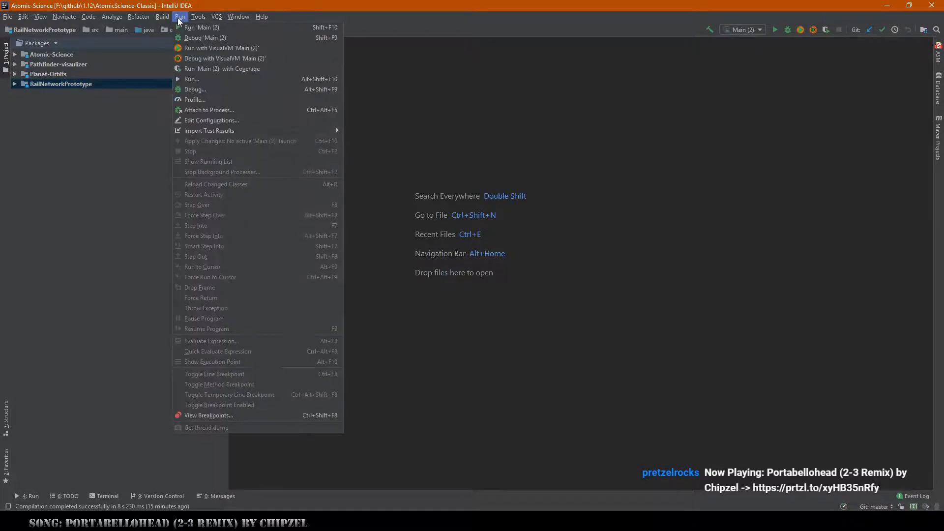
Run 'Main (2)' so the Rail Network - Prototype window opens on its Line Rails grid.
left_click(573, 409)
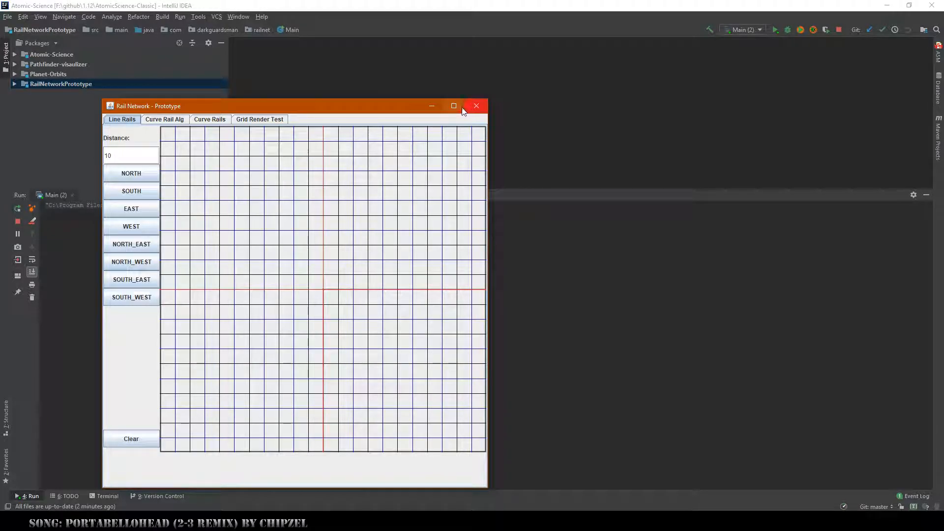
Maximize the prototype window to fill the whole screen.
left_click(454, 106)
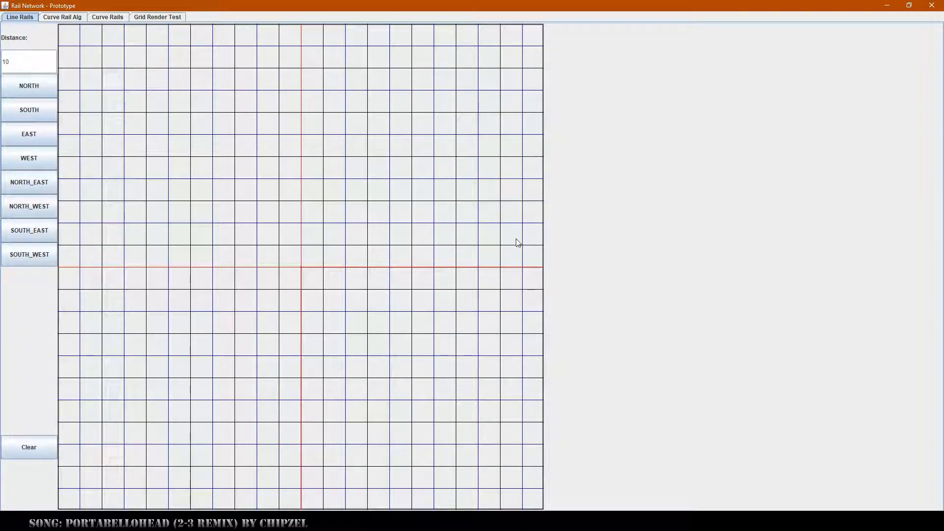
mouse_move(371, 263)
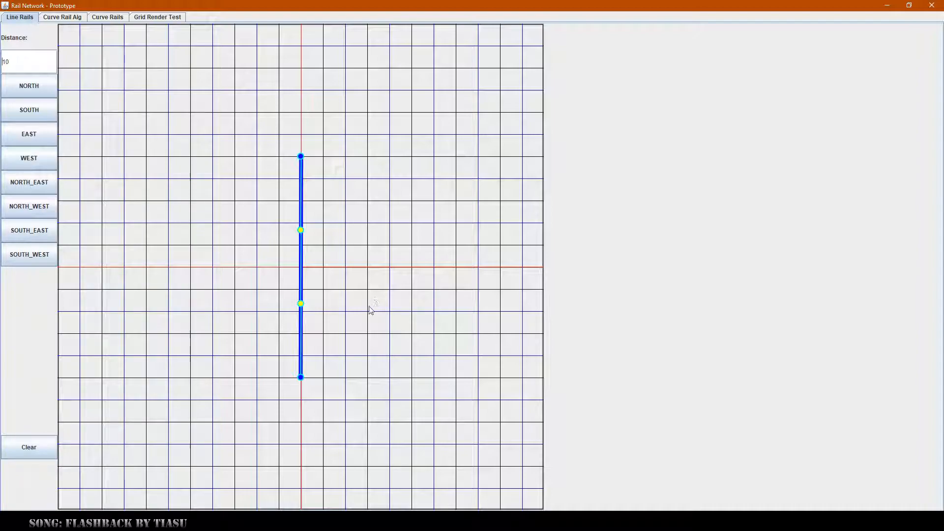
mouse_move(364, 314)
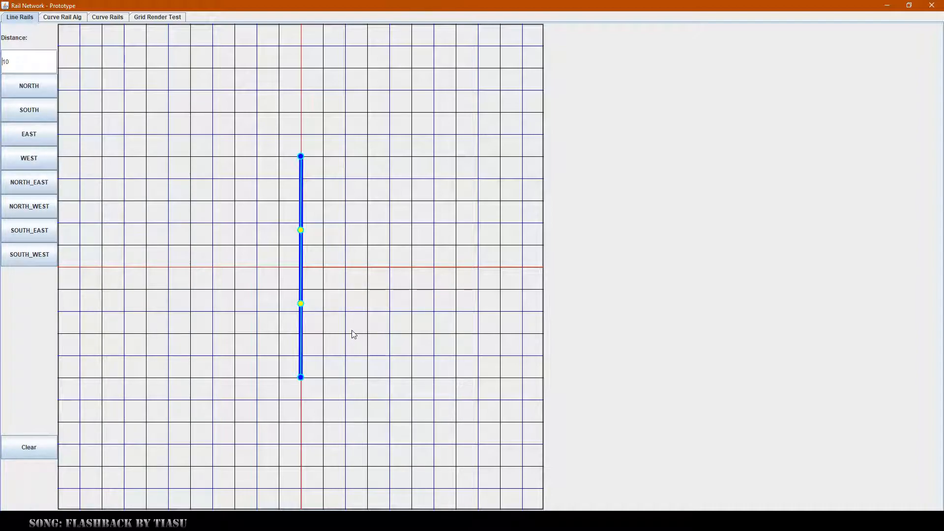
mouse_move(346, 272)
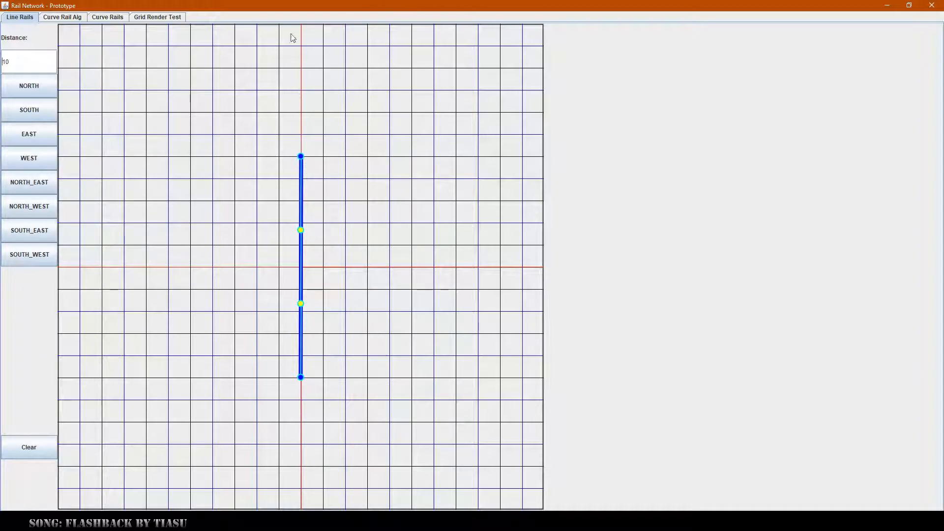
mouse_move(160, 264)
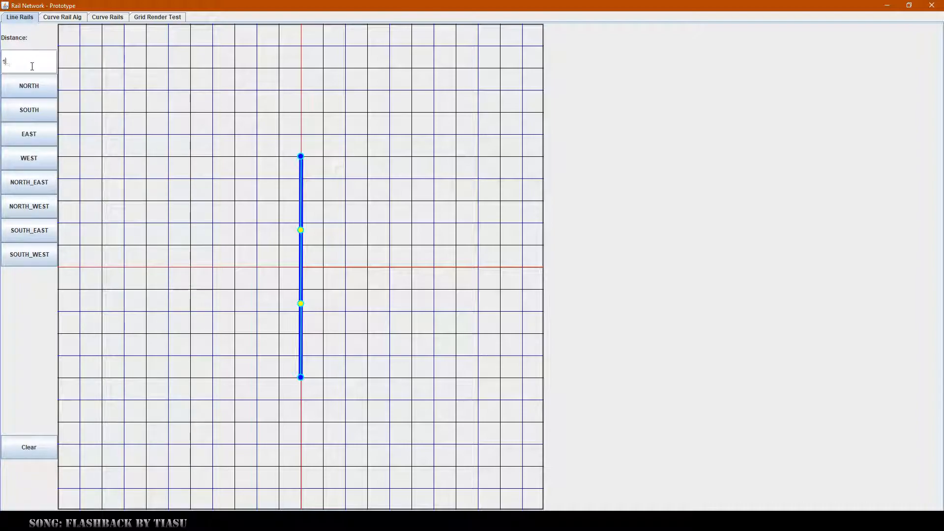
Shorten the rail Distance to 8 and redraw it vertically through the grid centre.
left_click(28, 85)
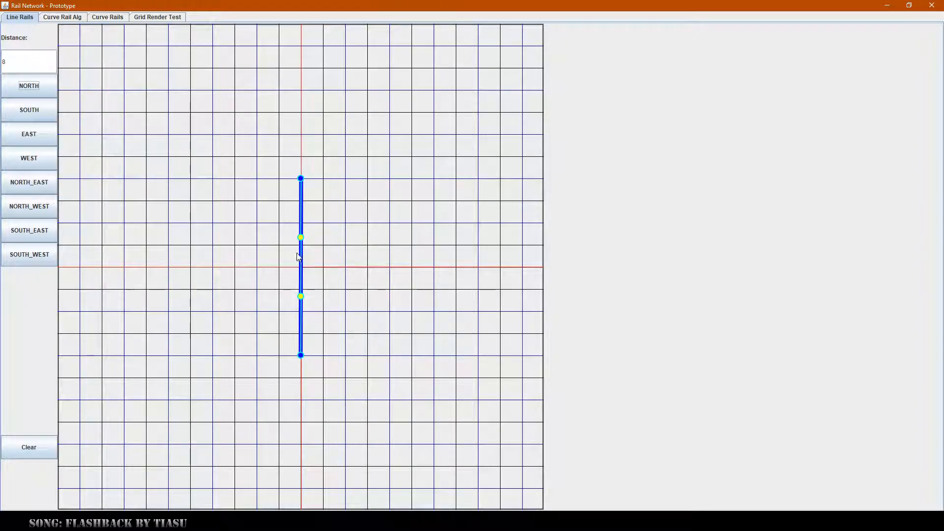
mouse_move(304, 274)
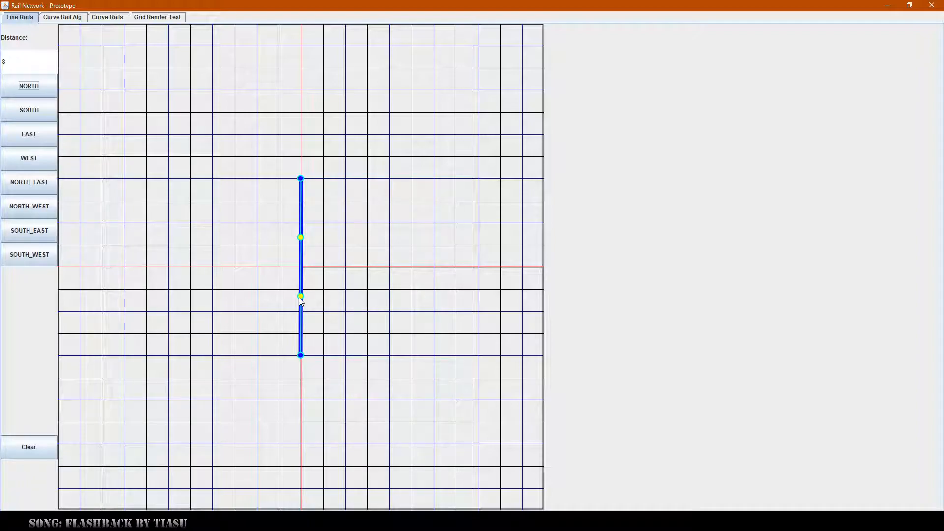
mouse_move(312, 304)
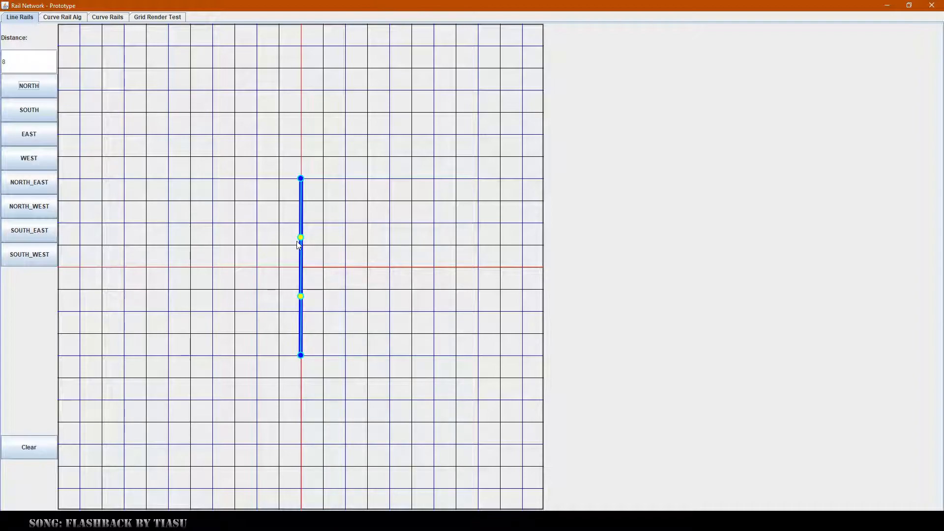
mouse_move(301, 257)
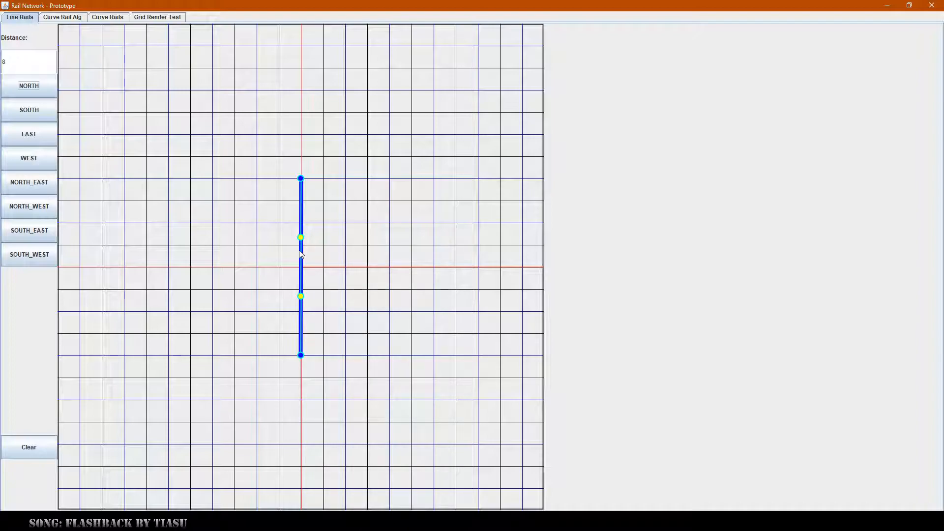
mouse_move(330, 248)
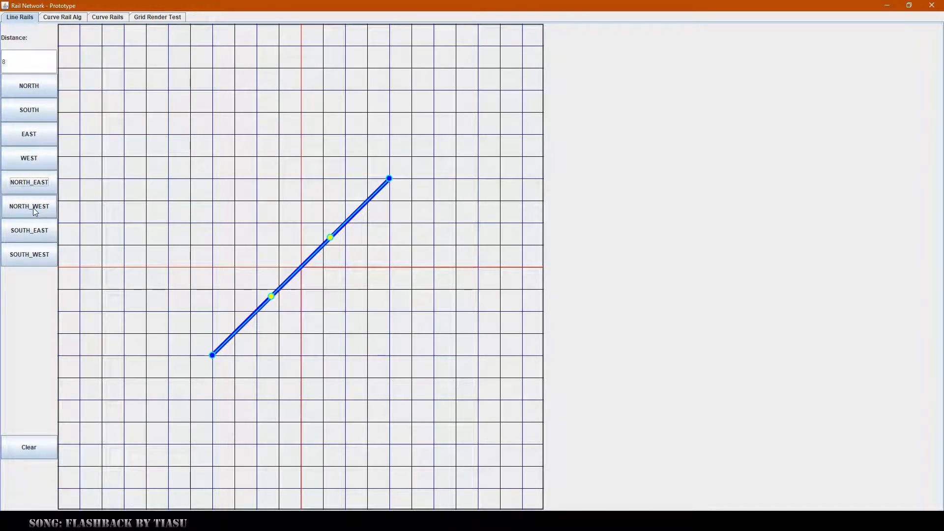
Redraw the eight-cell rail as a NORTH_EAST diagonal rising to the right.
left_click(29, 253)
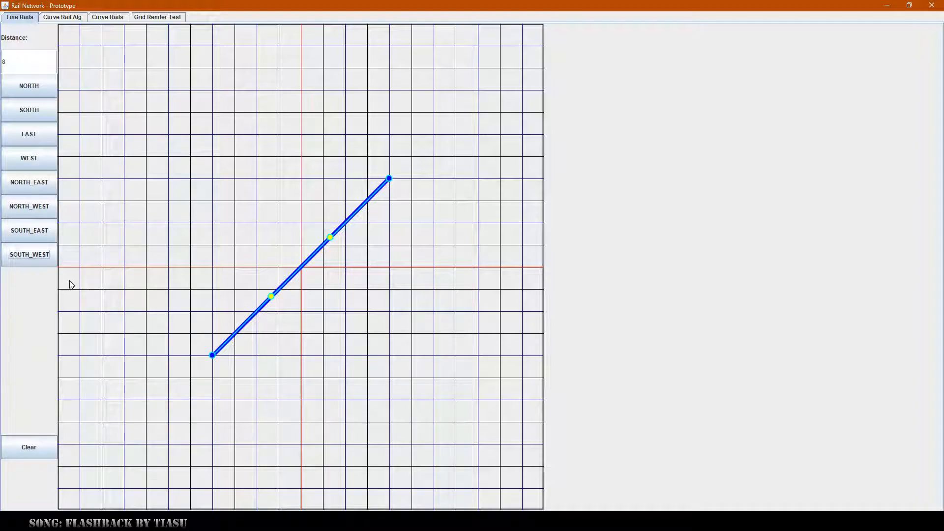
mouse_move(67, 281)
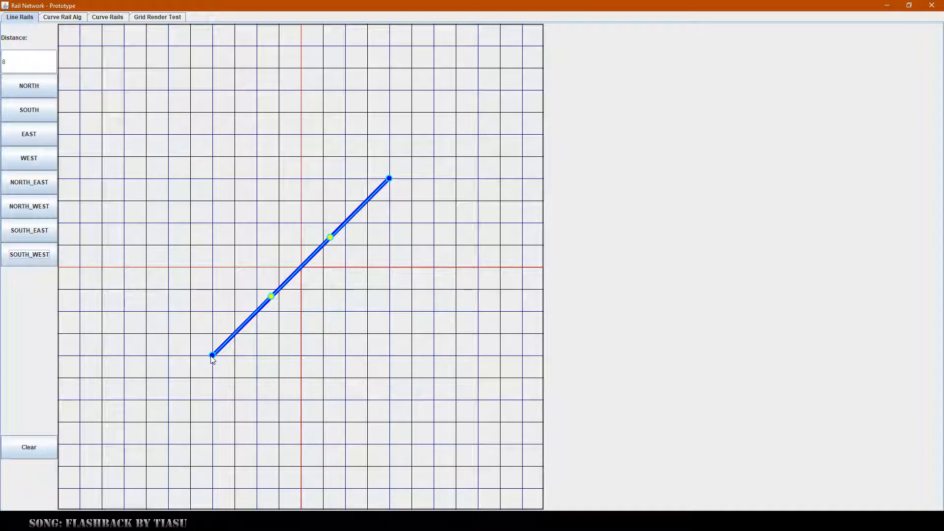
mouse_move(408, 167)
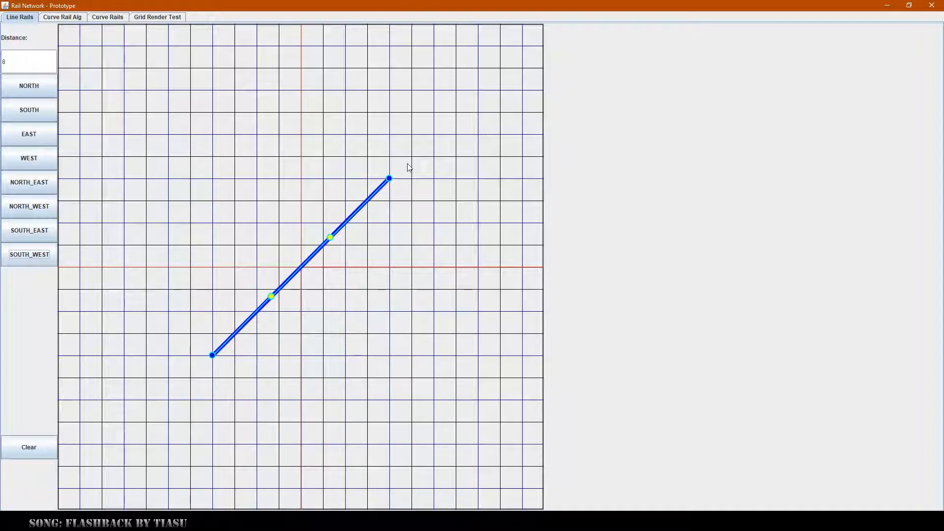
mouse_move(267, 194)
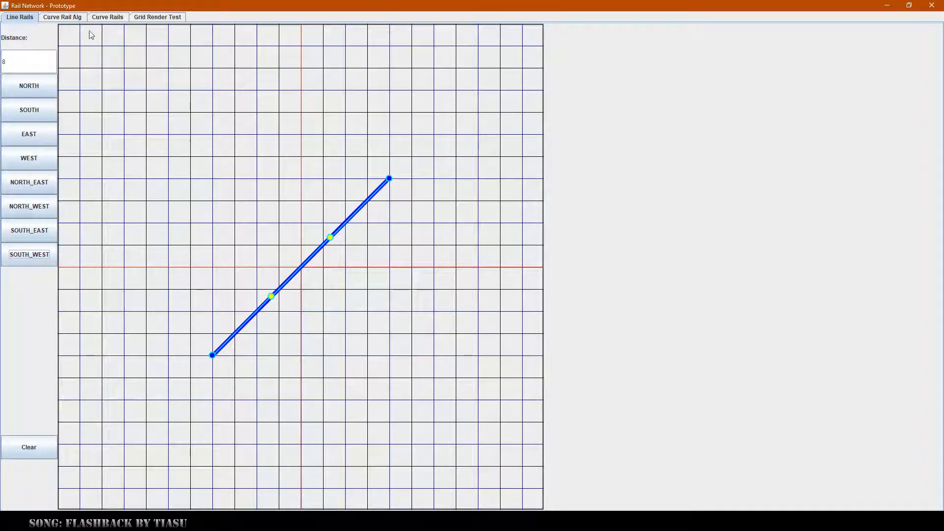
mouse_move(390, 426)
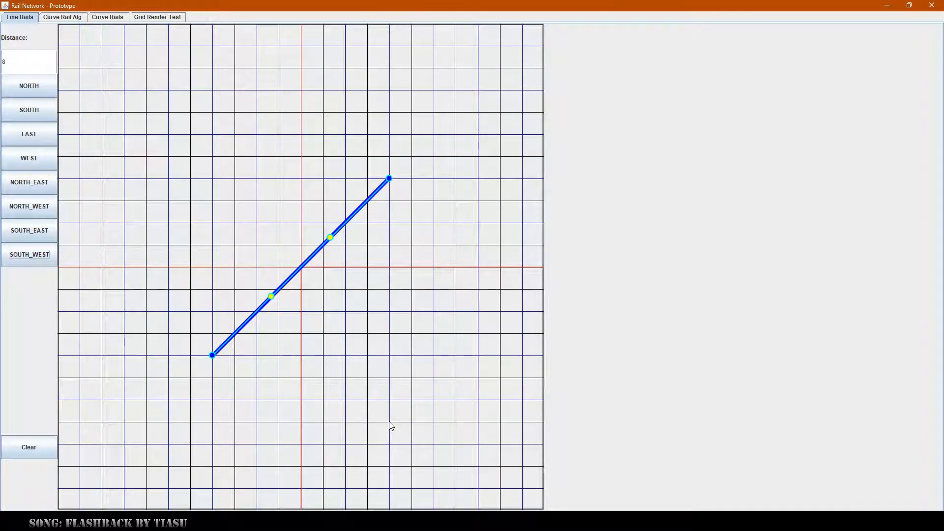
mouse_move(388, 427)
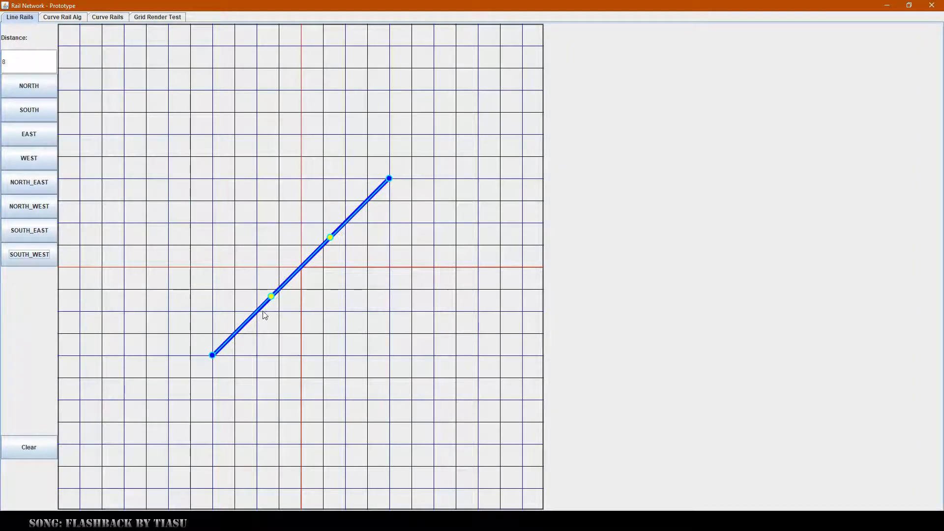
mouse_move(421, 133)
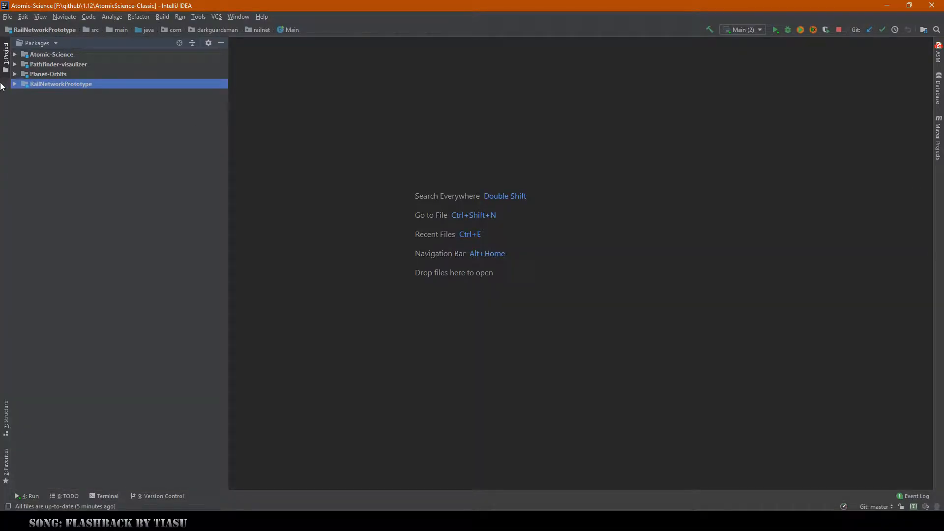
Expand ui > graphics > render in the Project tree and open RenderPanel.java.
left_click(15, 83)
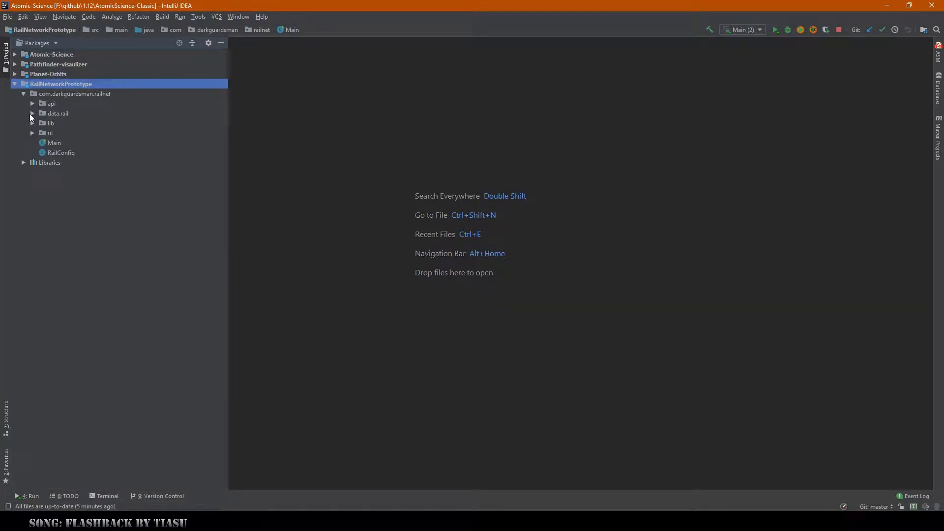
left_click(32, 133)
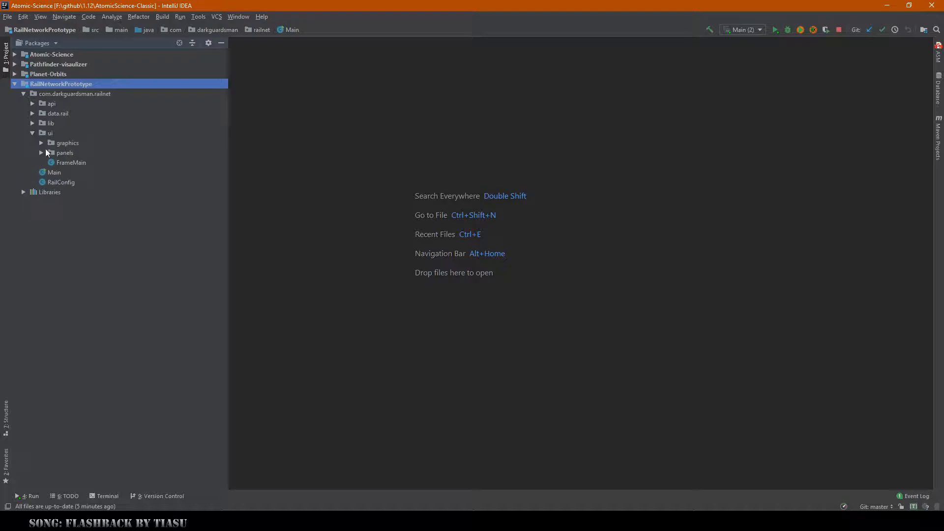
left_click(68, 143)
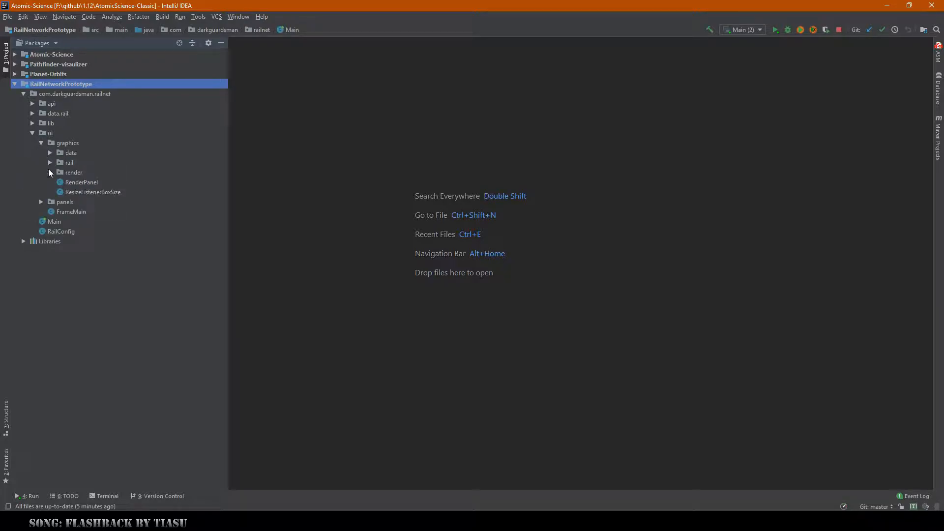
left_click(74, 172)
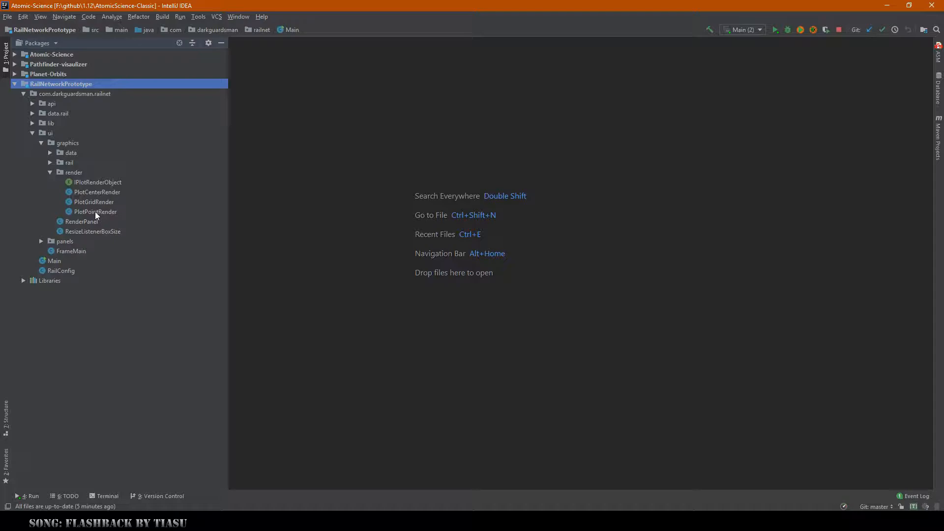
double_click(82, 222)
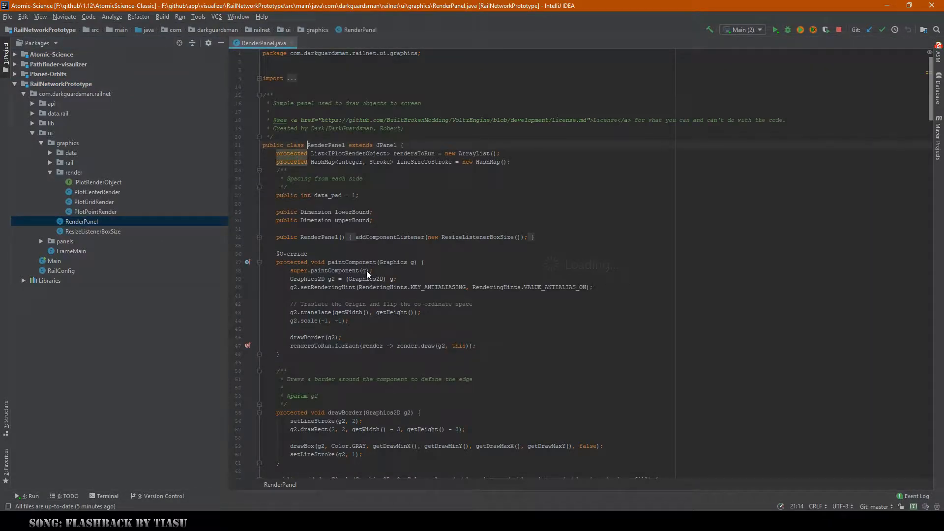
scroll("down", 3)
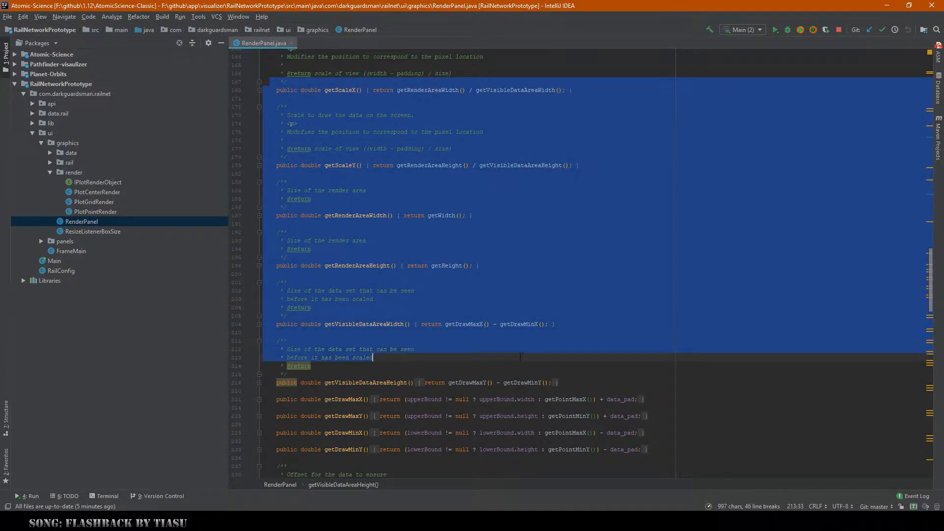
scroll("down", 3)
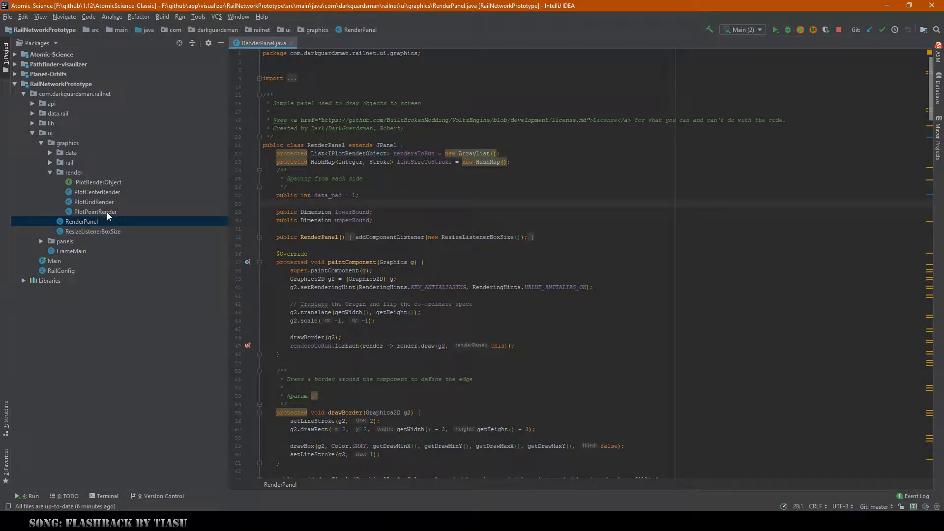
double_click(94, 211)
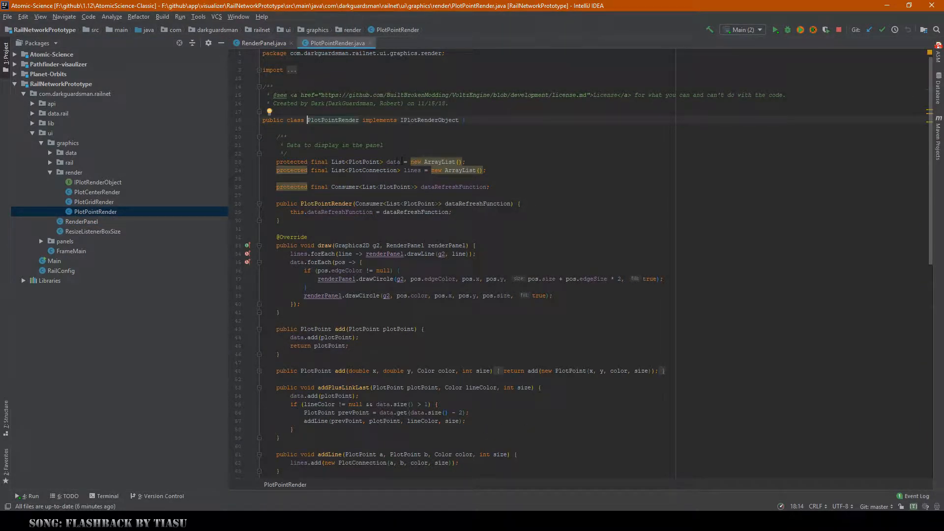
Open the PlotGridRender class in the editor alongside RenderPanel.
left_click(94, 202)
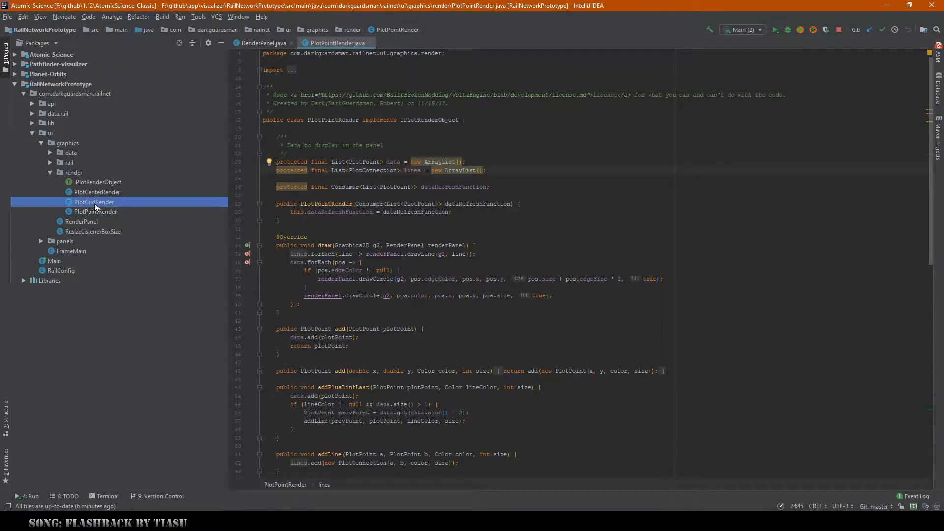
double_click(93, 202)
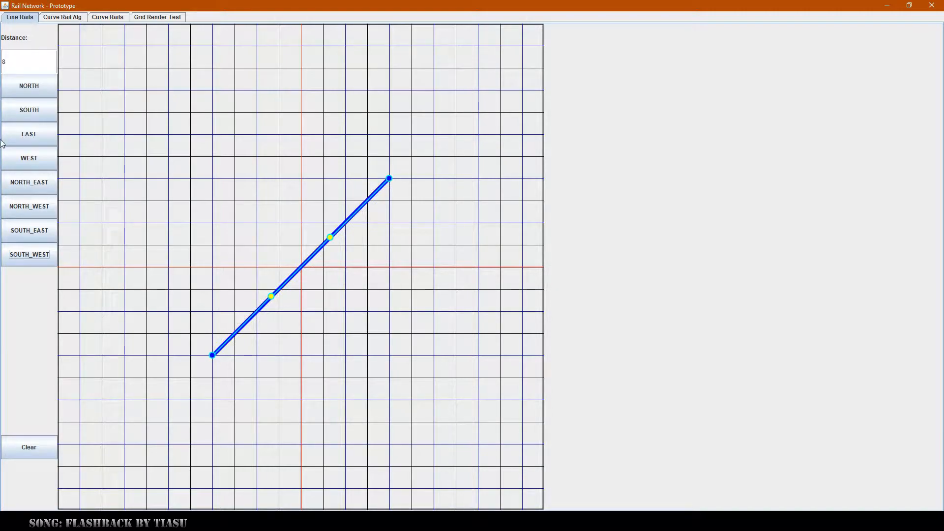
Generate curve rails from (-5,-5) to (5,5) with angle pairs 0–90, 90–0 and 90–180.
left_click(62, 17)
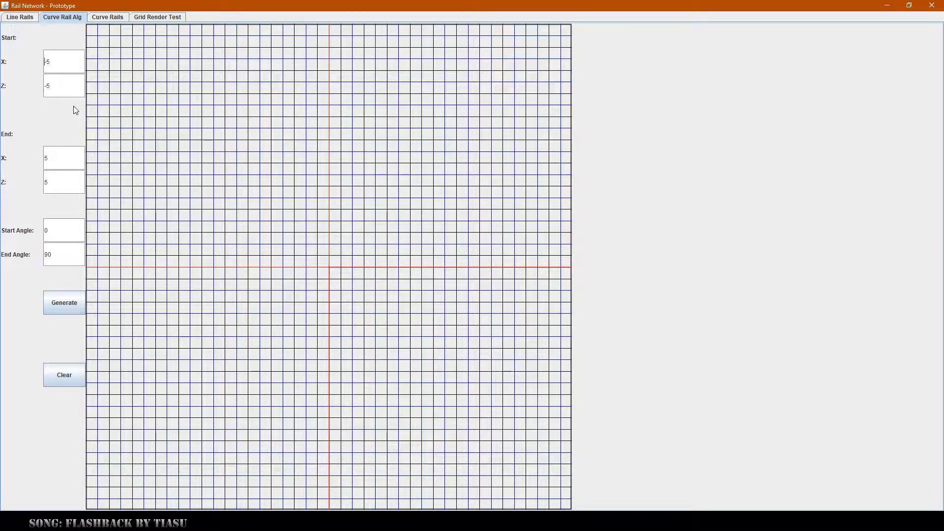
left_click(63, 302)
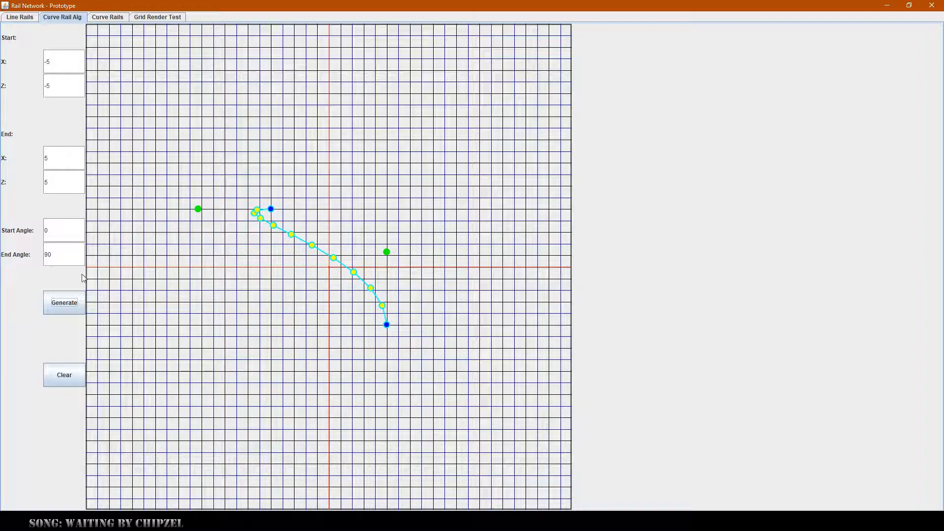
mouse_move(136, 227)
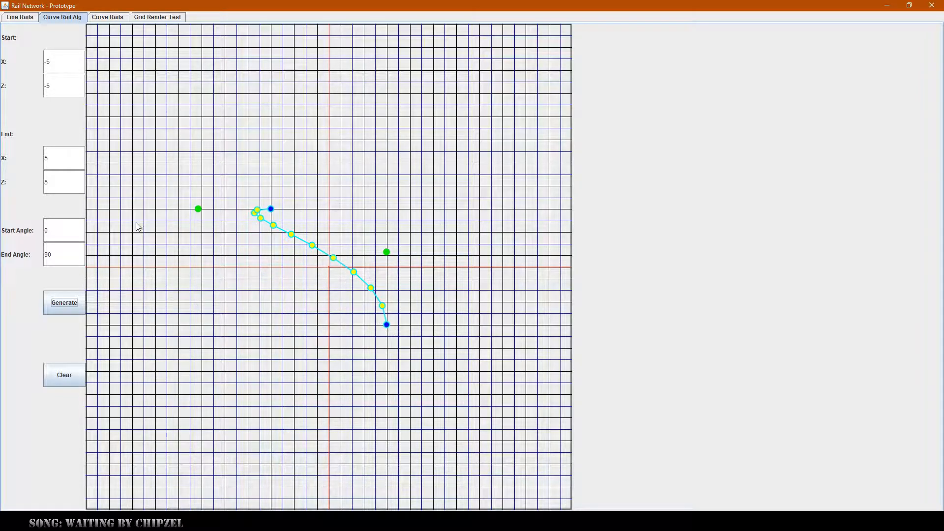
mouse_move(35, 260)
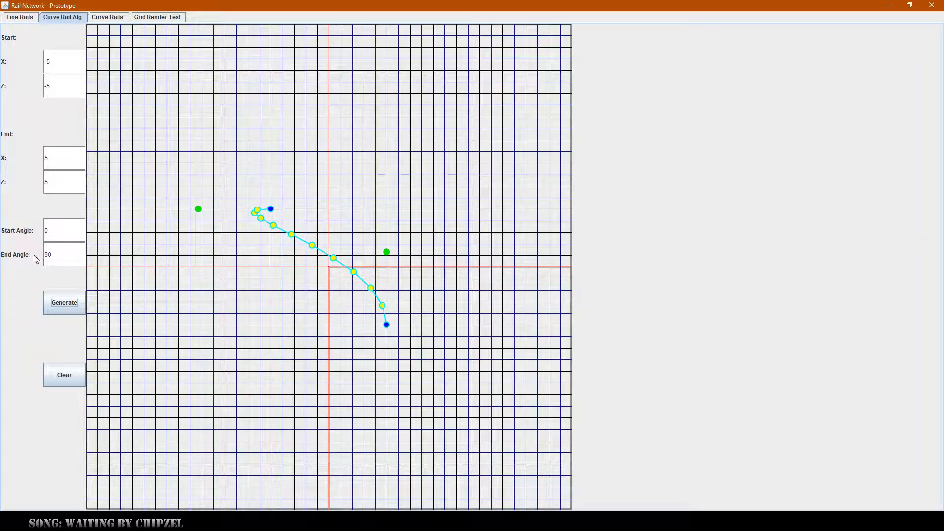
type("90")
type("0")
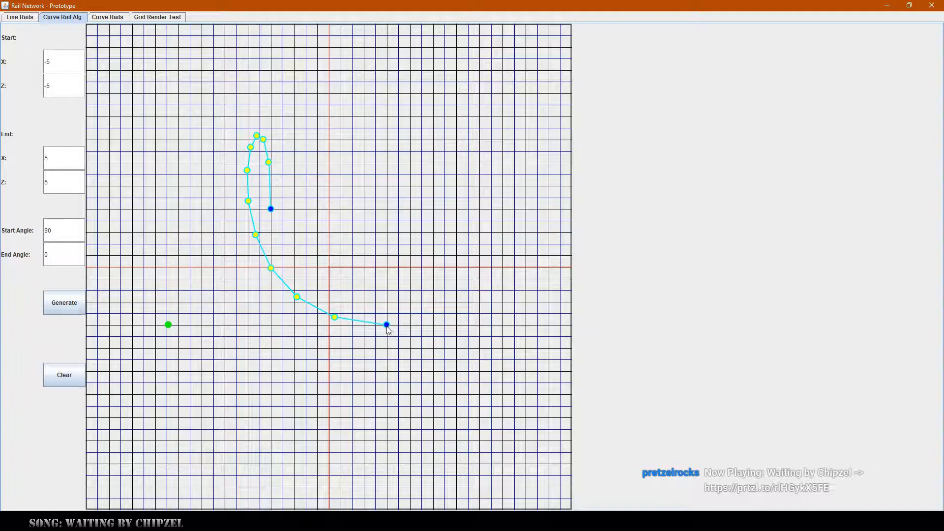
mouse_move(278, 202)
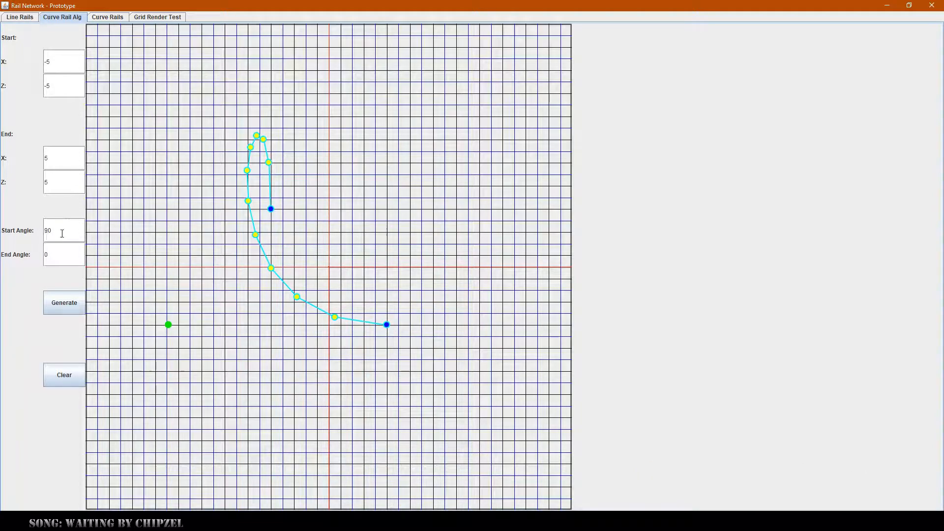
type("180")
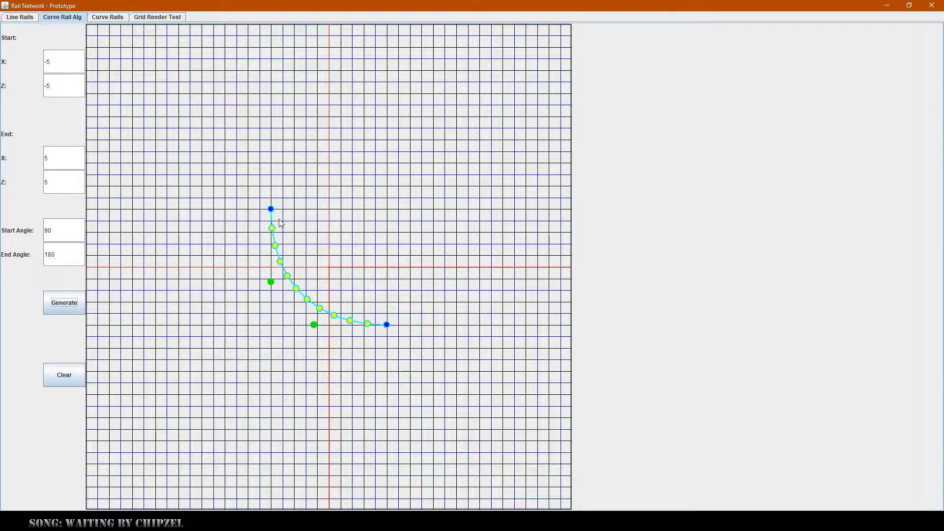
mouse_move(301, 289)
type("0")
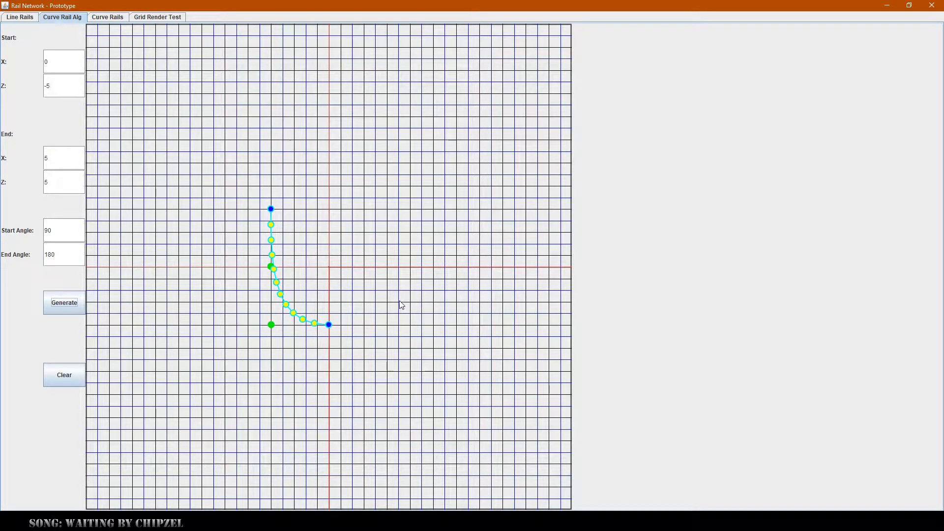
mouse_move(269, 248)
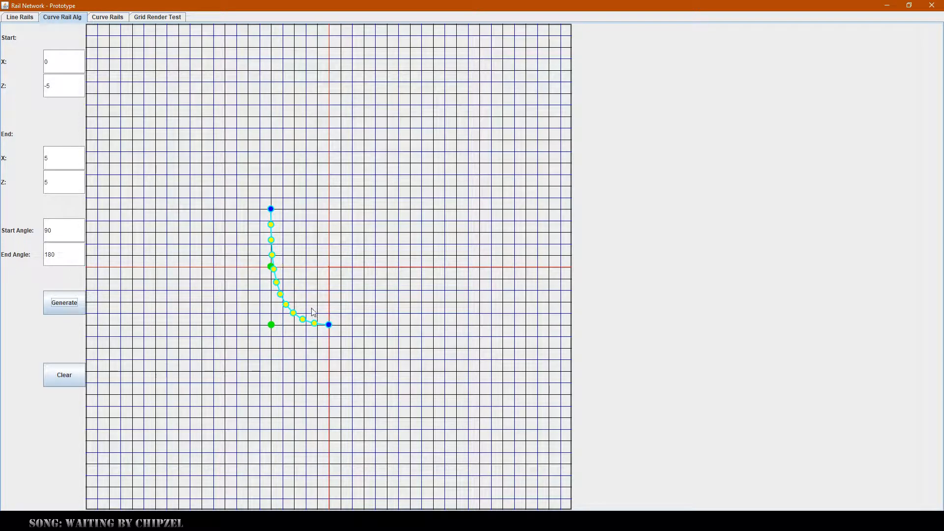
mouse_move(315, 327)
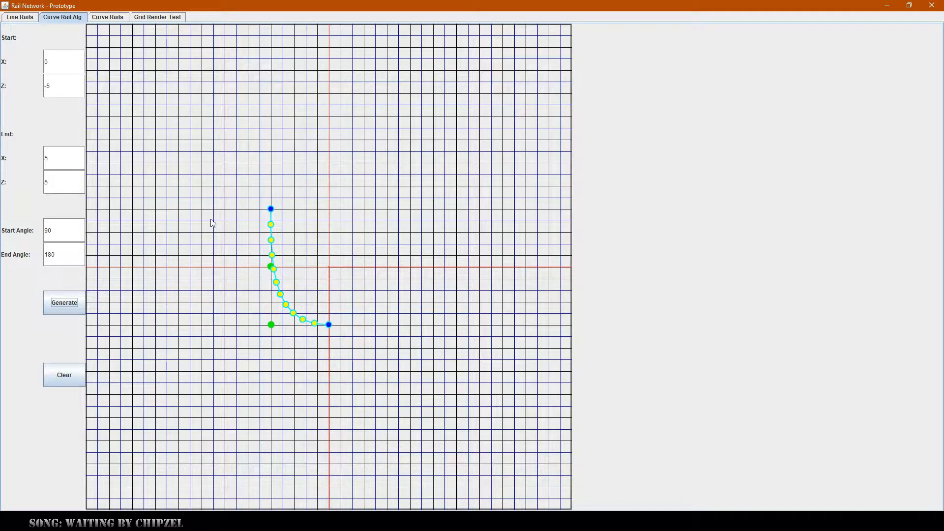
Draw a DOWN LEFT curve from the origin on the Curve Rails test, then move on to Grid Render Test.
left_click(107, 17)
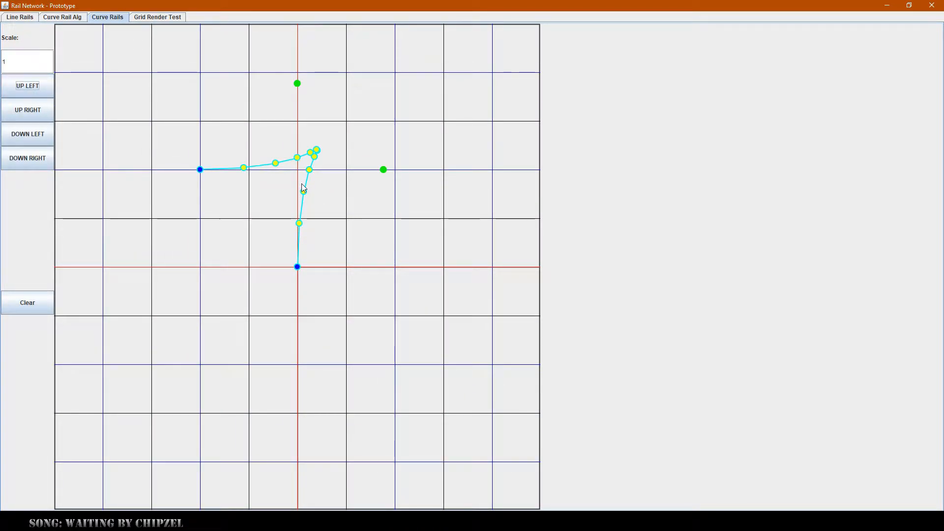
left_click(27, 134)
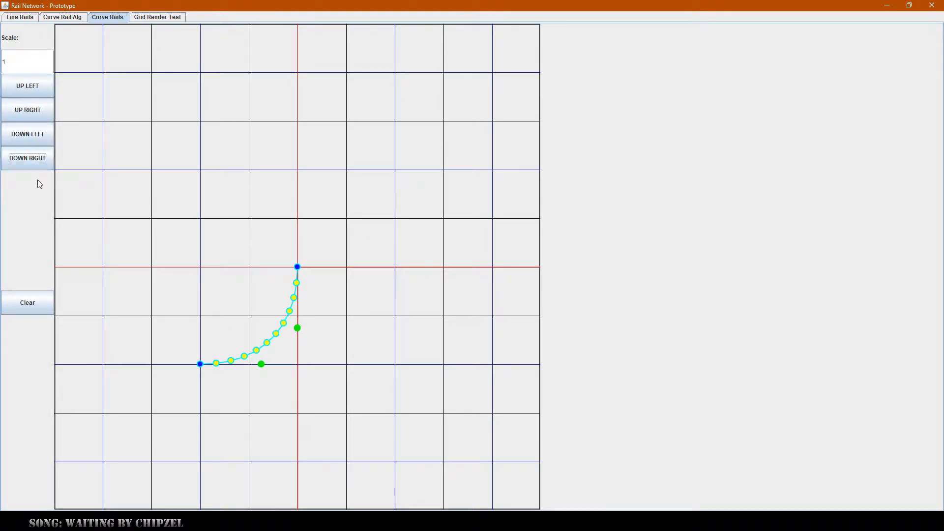
mouse_move(52, 253)
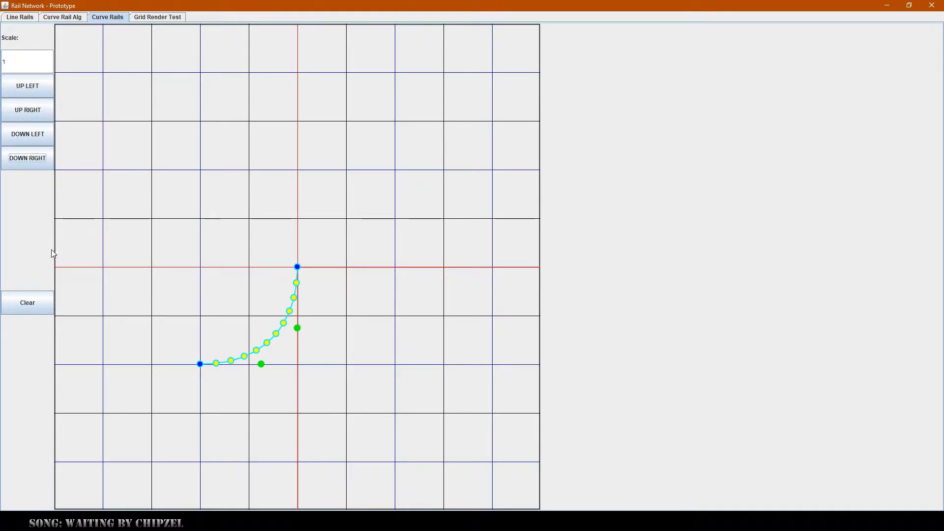
left_click(157, 17)
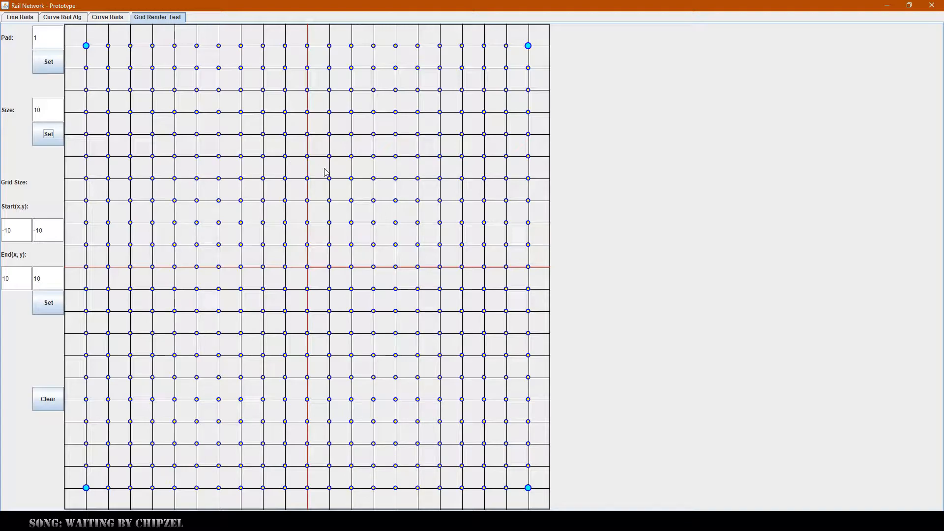
mouse_move(541, 173)
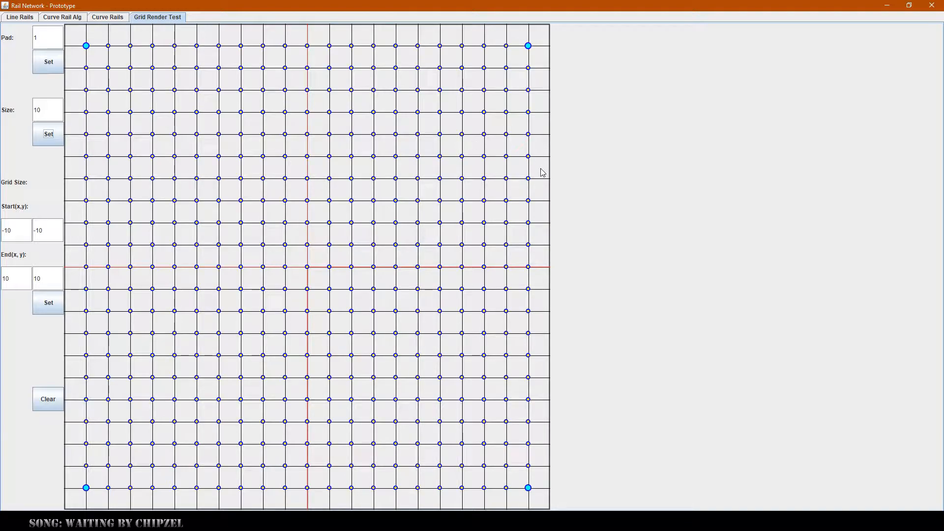
mouse_move(529, 162)
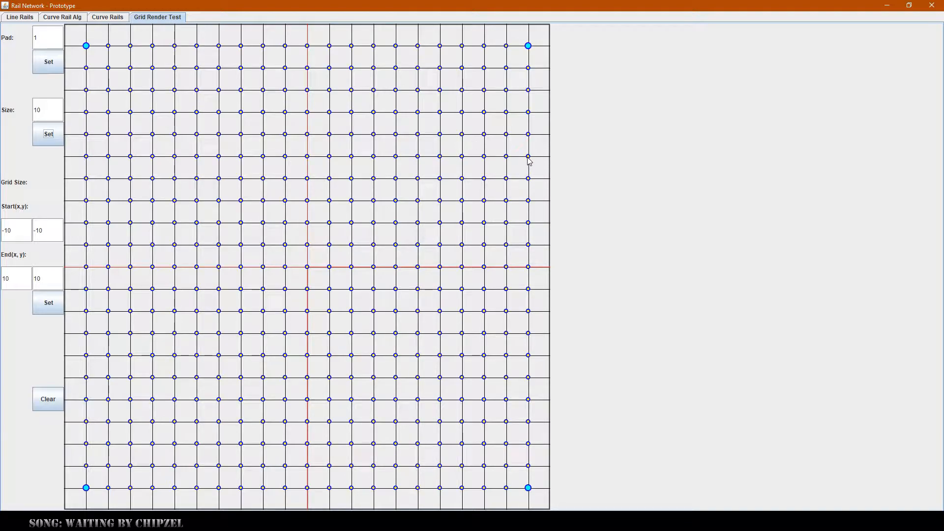
mouse_move(502, 223)
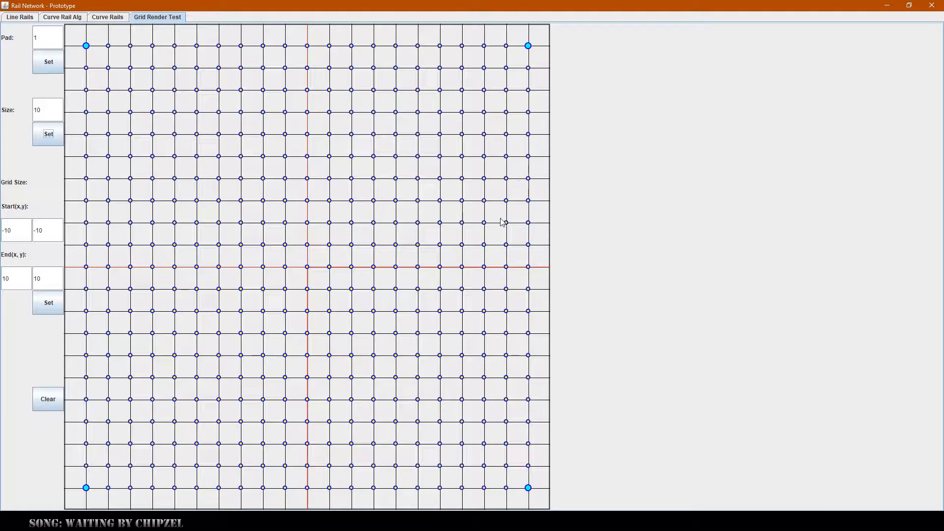
mouse_move(312, 272)
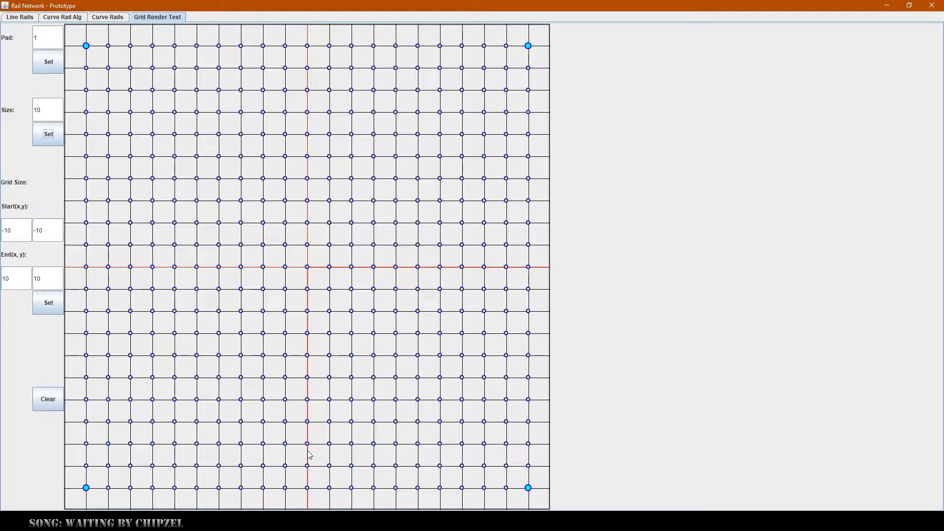
mouse_move(309, 320)
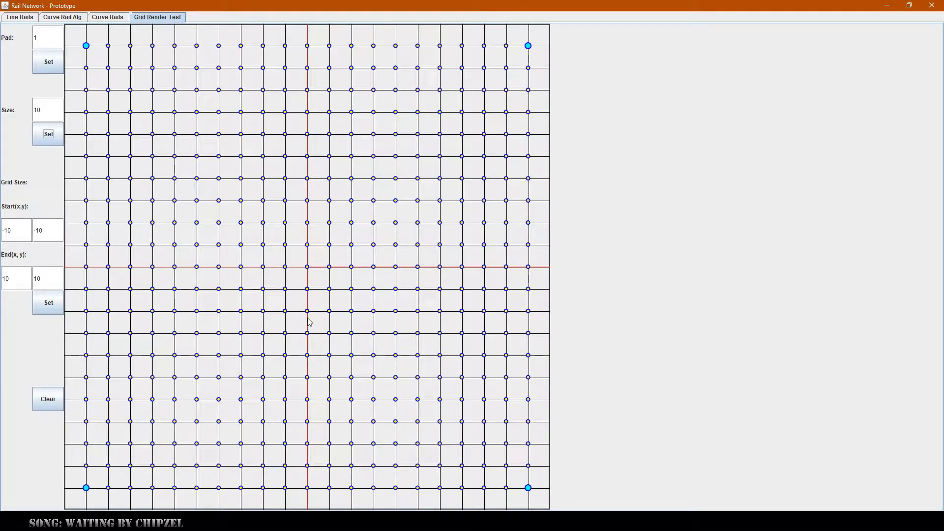
mouse_move(283, 327)
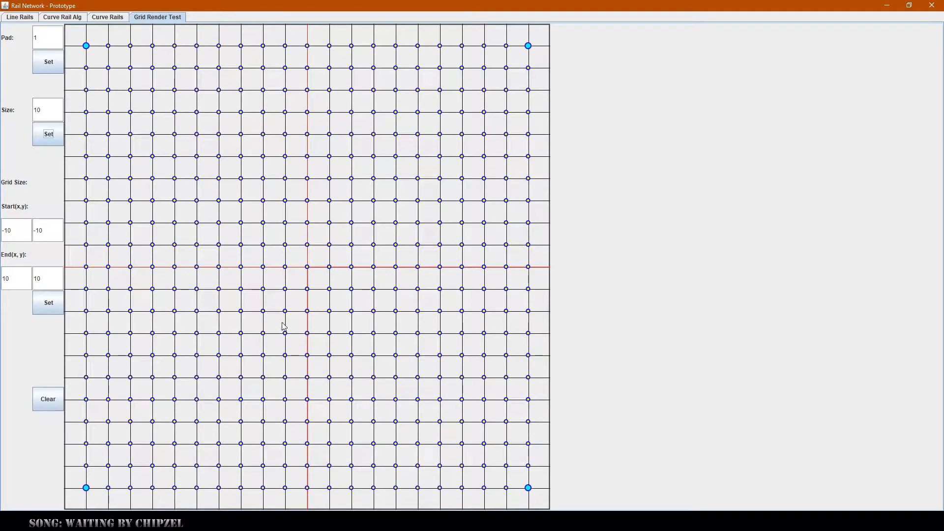
mouse_move(272, 314)
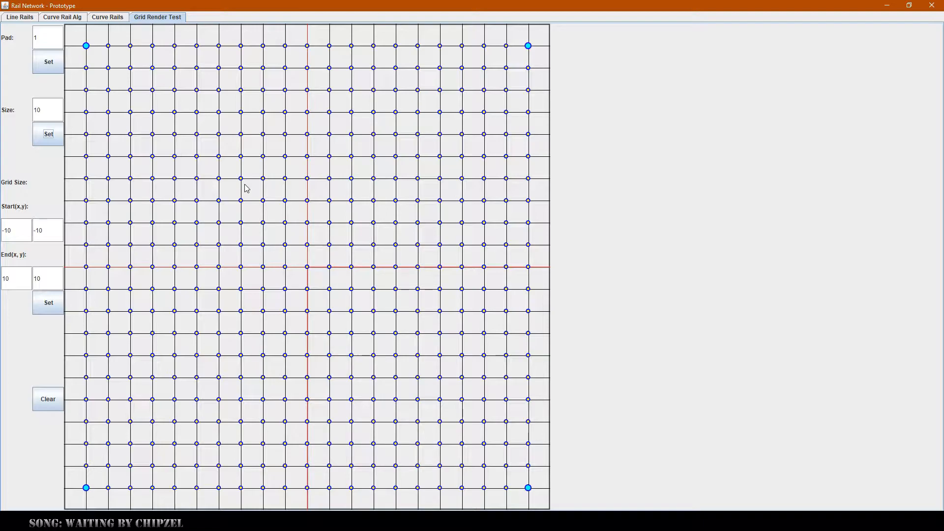
mouse_move(34, 195)
type("0")
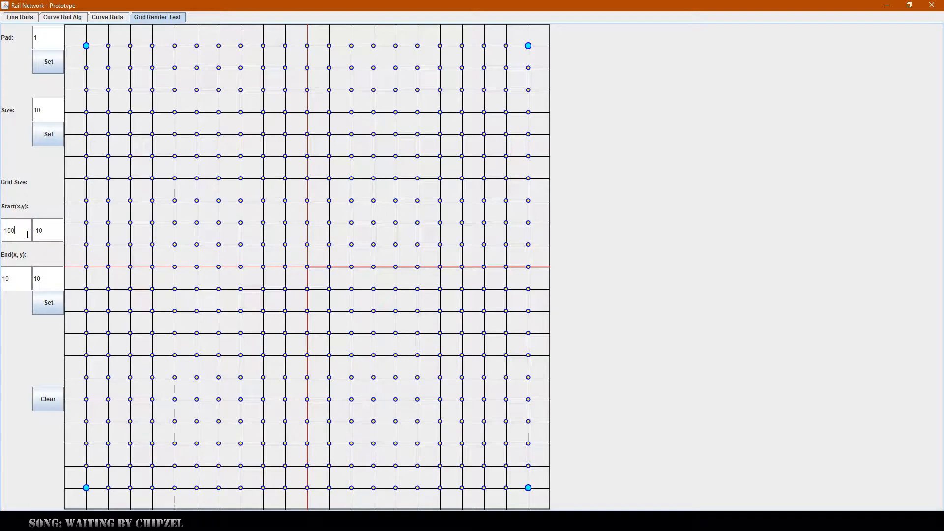
Set grid ranges -100,-100 to 100,100, 0,0 to 30,30, then end -30,-30 leaving the grid empty.
left_click(47, 302)
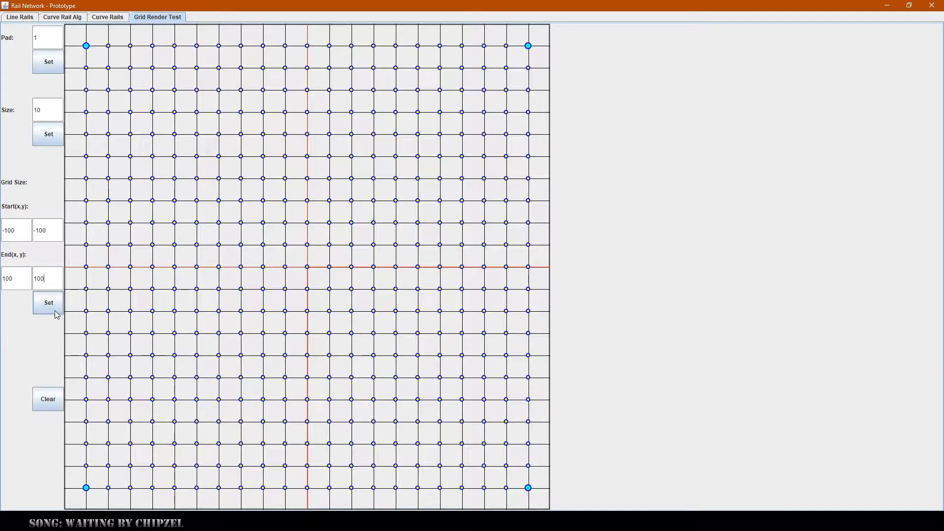
left_click(47, 302)
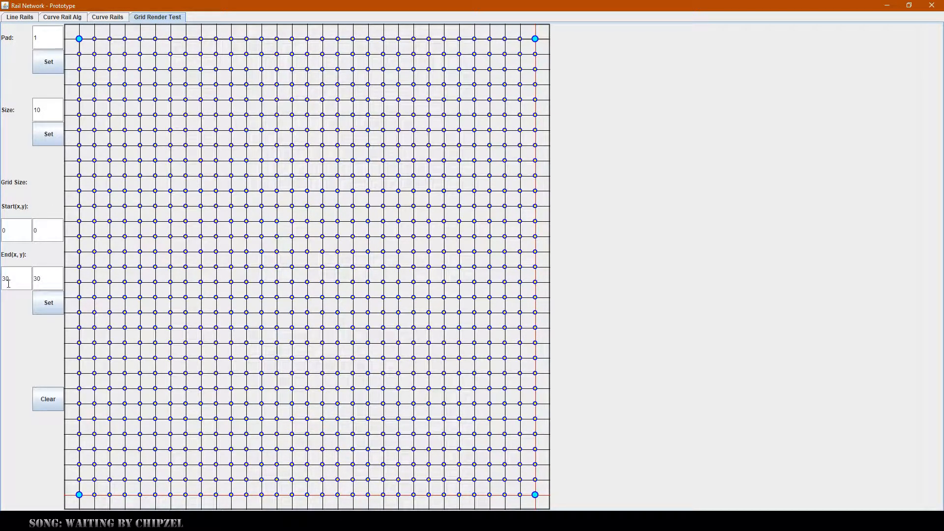
left_click(47, 302)
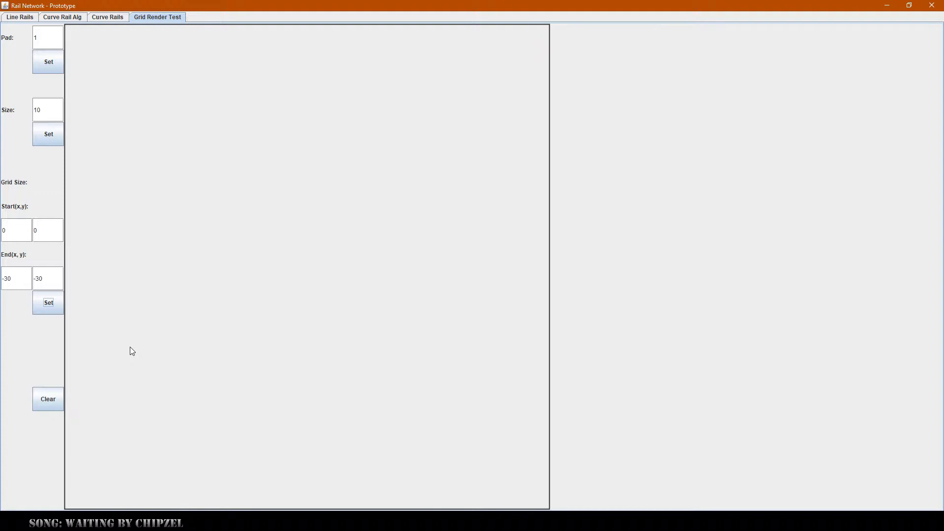
mouse_move(103, 199)
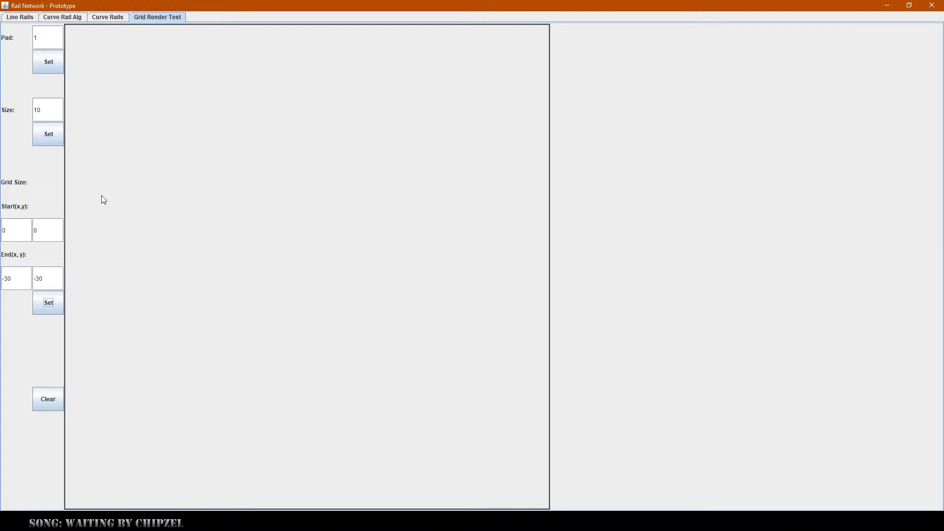
Switch to the Curve Rails view showing the curve bending from the origin.
left_click(107, 17)
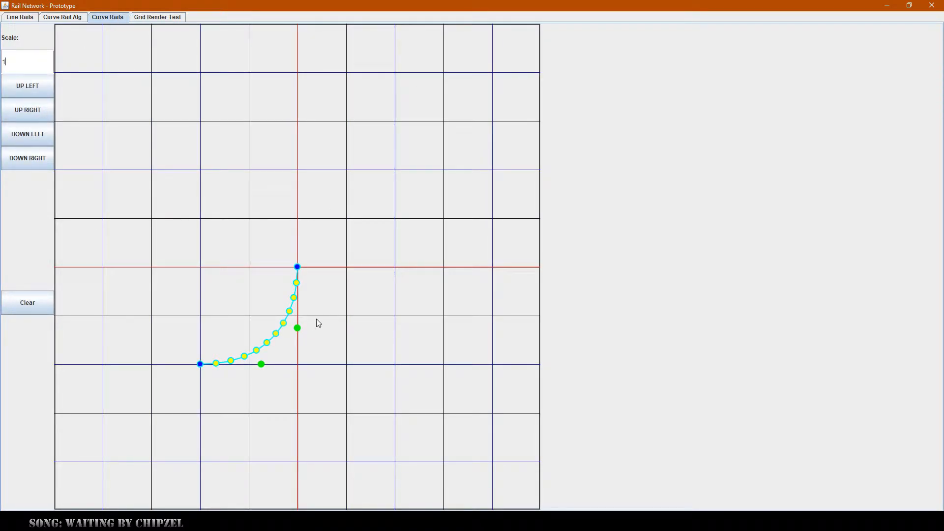
mouse_move(295, 320)
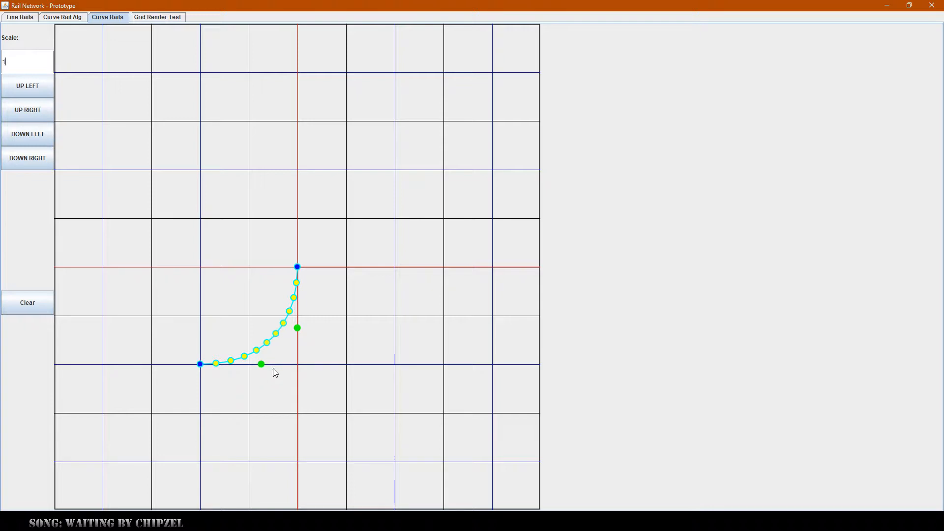
mouse_move(274, 382)
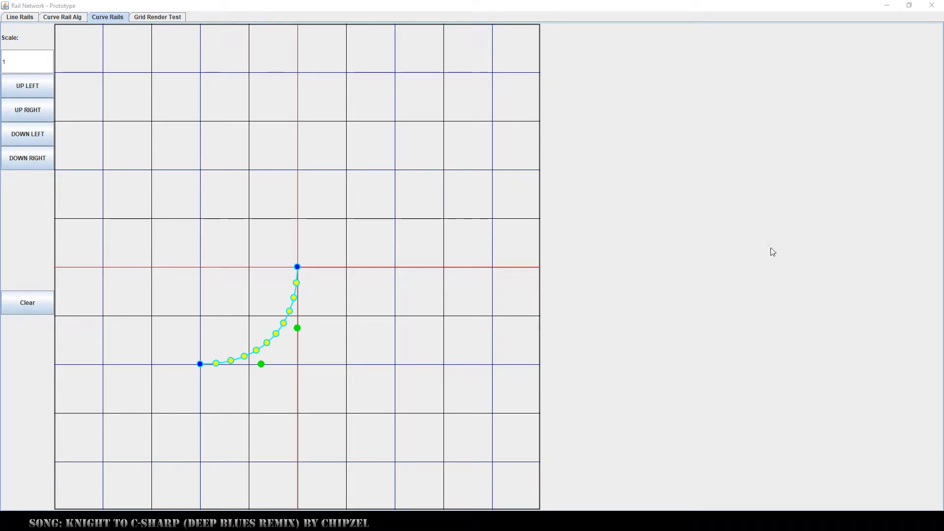
mouse_move(421, 244)
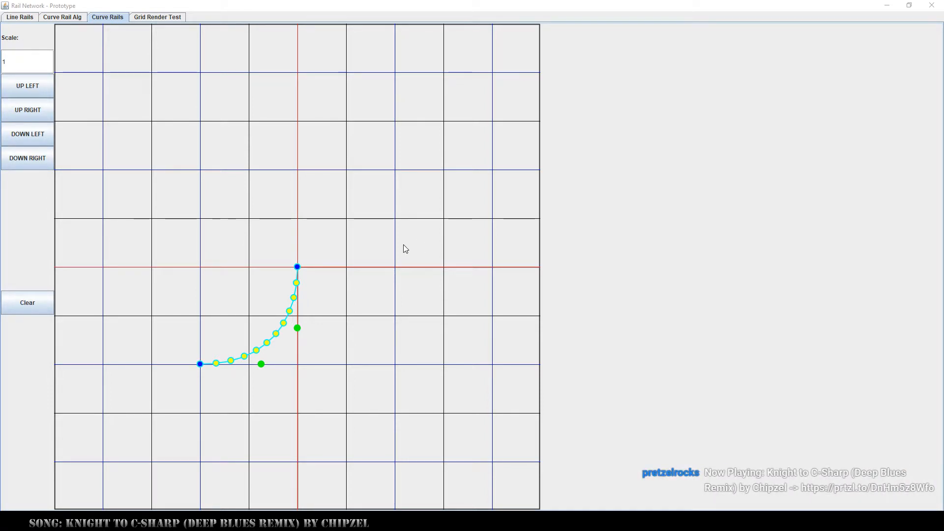
mouse_move(389, 259)
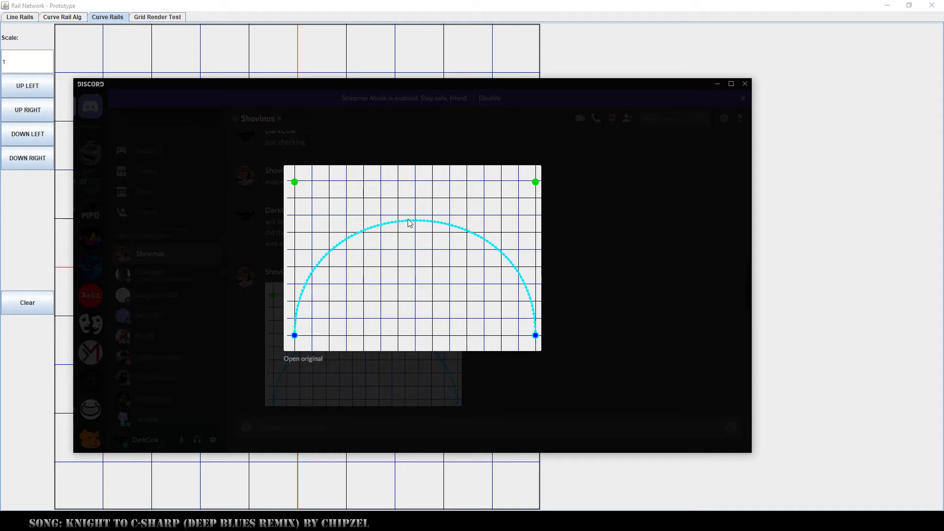
mouse_move(392, 227)
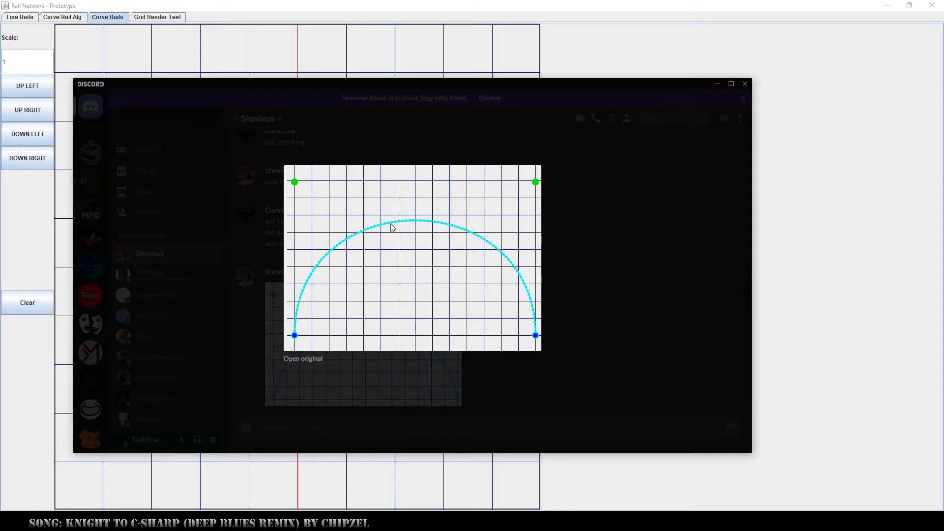
mouse_move(548, 363)
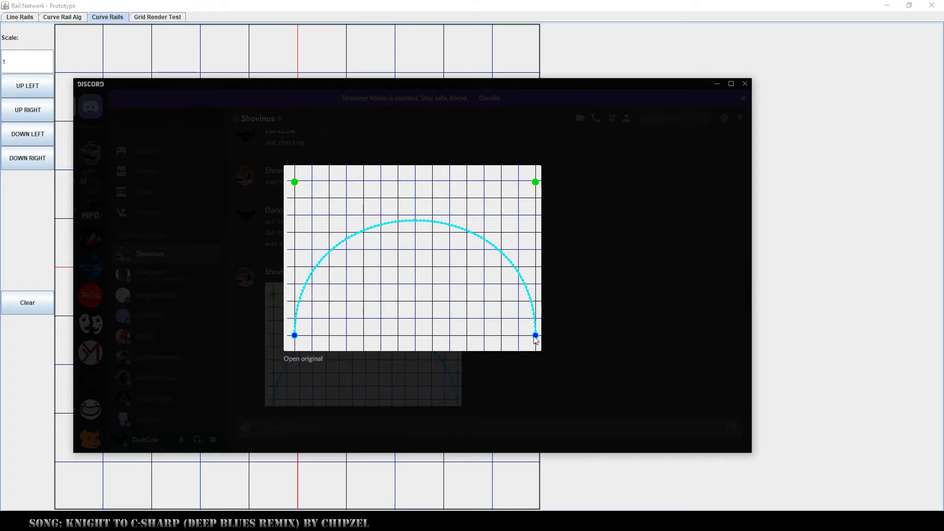
mouse_move(529, 299)
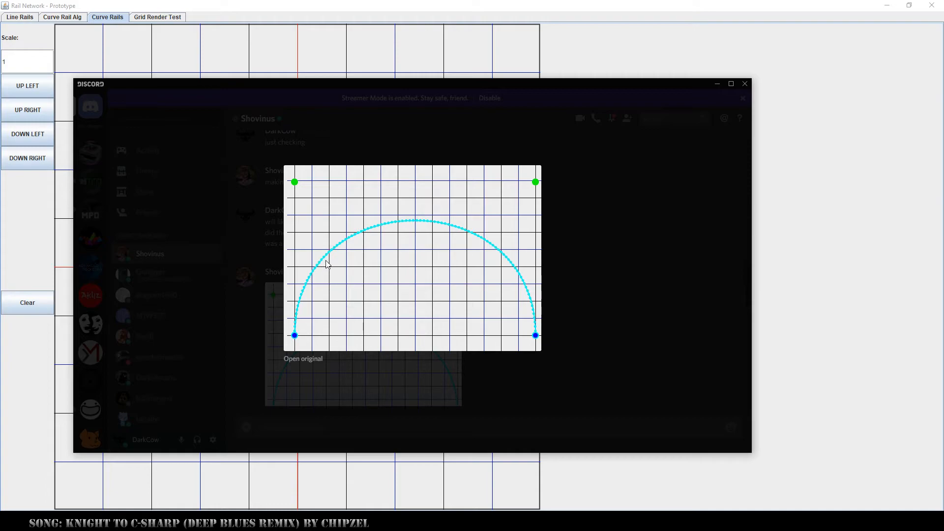
mouse_move(319, 271)
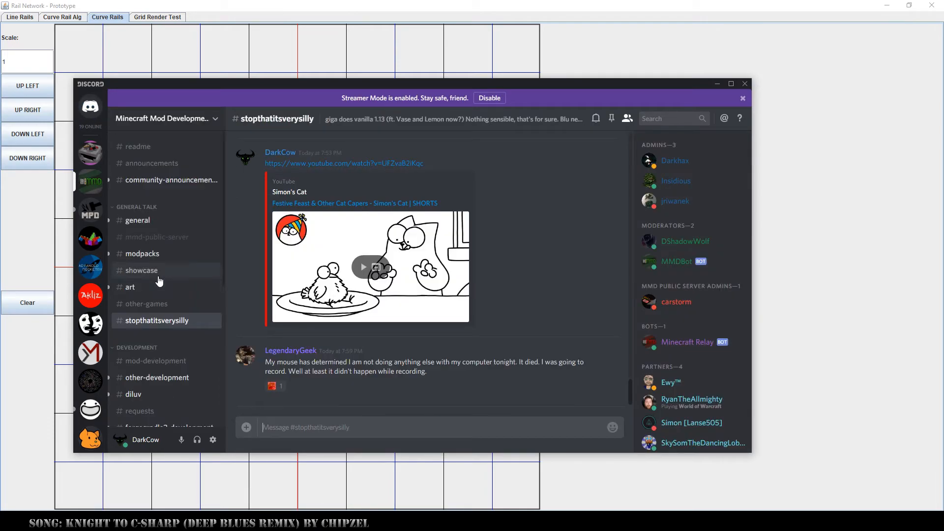
Go to the #showcase channel holding the thick semicircular rail render.
left_click(142, 270)
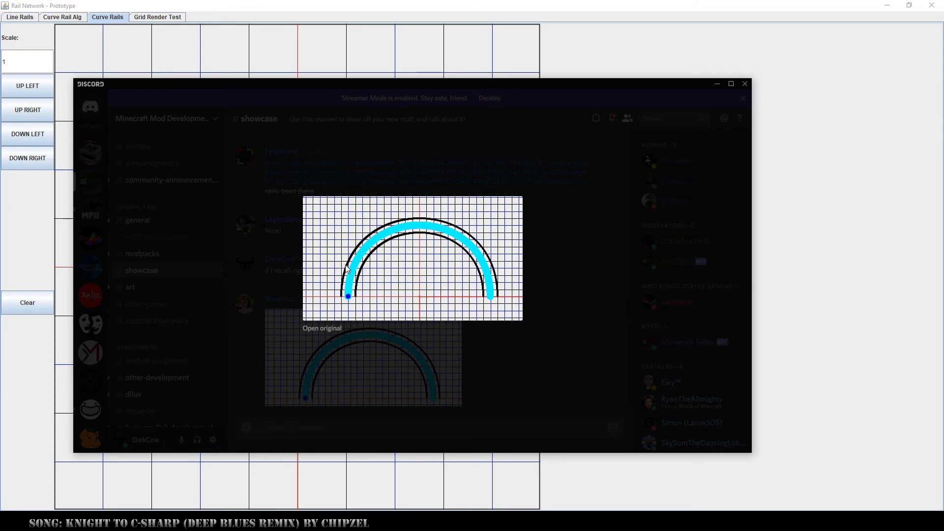
mouse_move(440, 260)
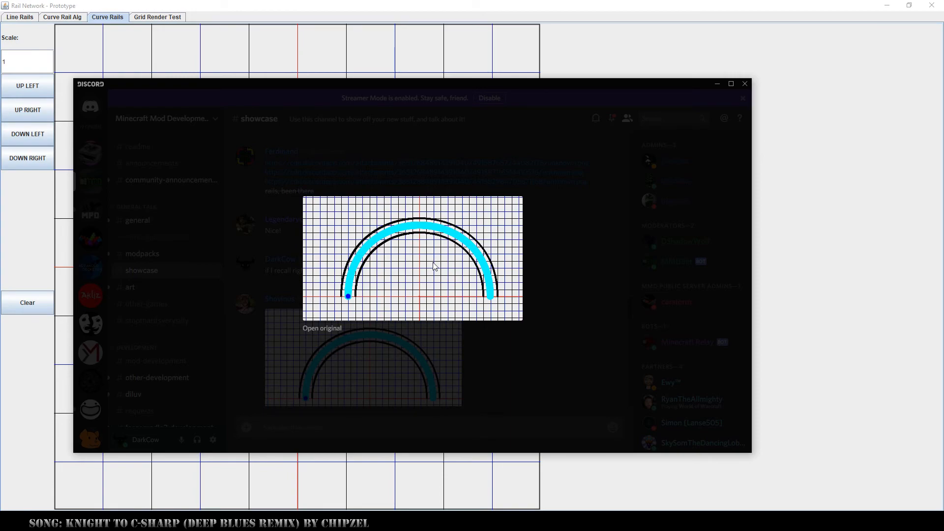
mouse_move(431, 269)
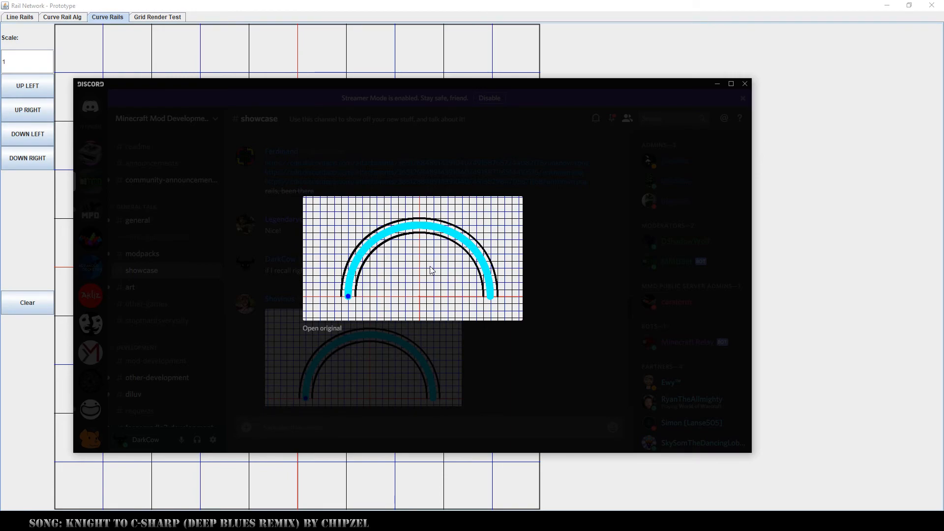